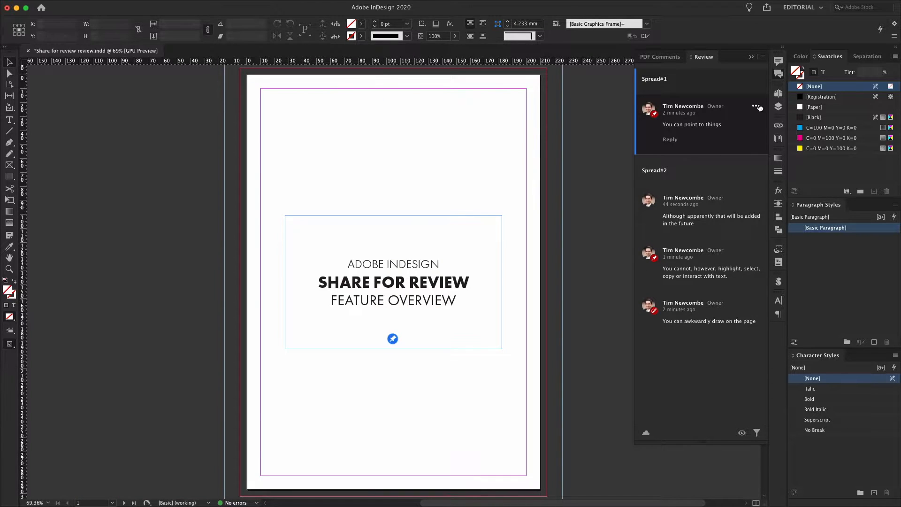
Step: Close the Review comments list so the untitled title-page document shows on its own
{"action": "left_click", "coordinate": [754, 108]}
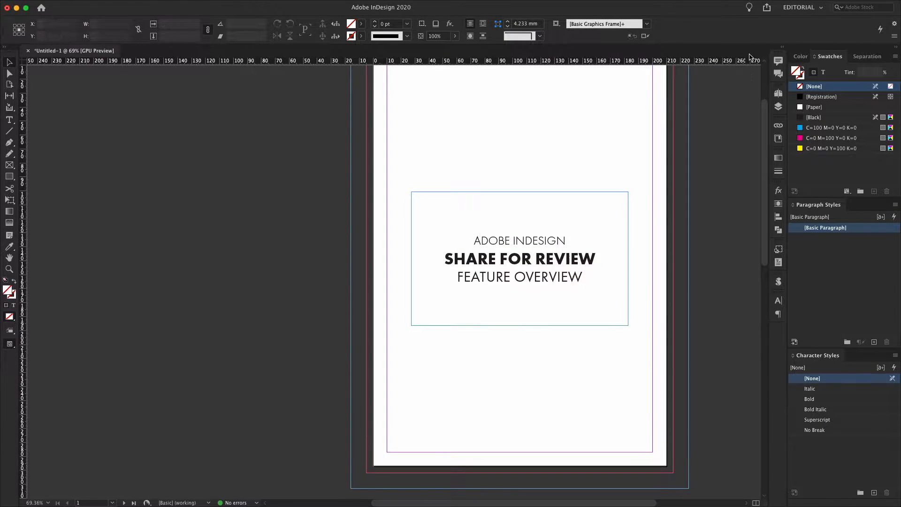
Step: Create a Share for Review link and change its access from Invite Only to Public
{"action": "left_click", "coordinate": [766, 8]}
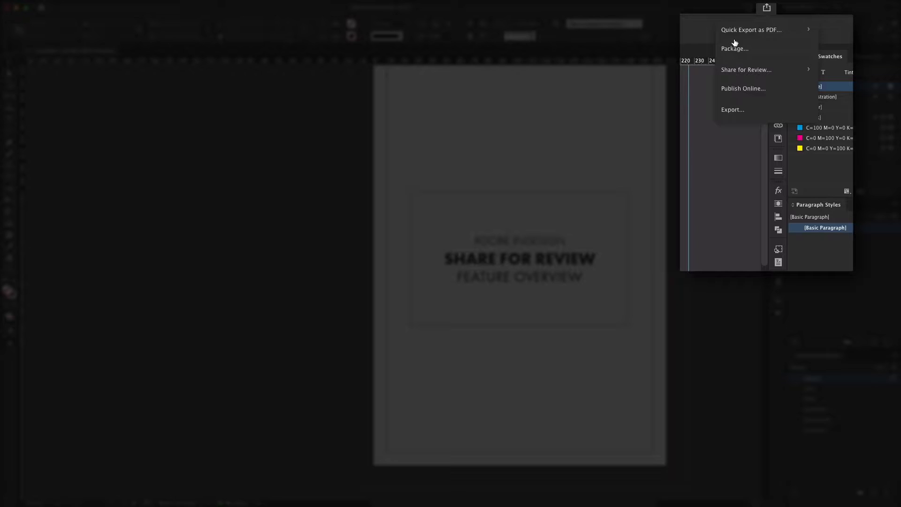
{"action": "mouse_move", "coordinate": [717, 99]}
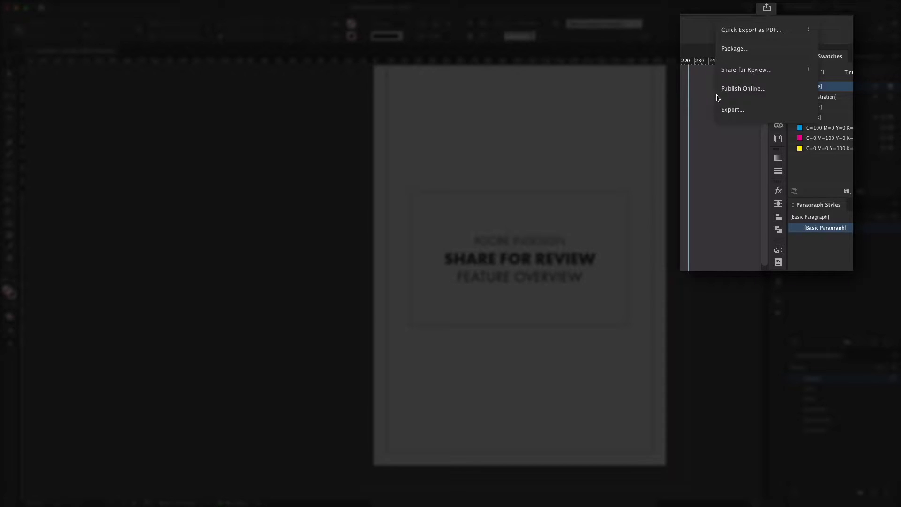
{"action": "mouse_move", "coordinate": [766, 98]}
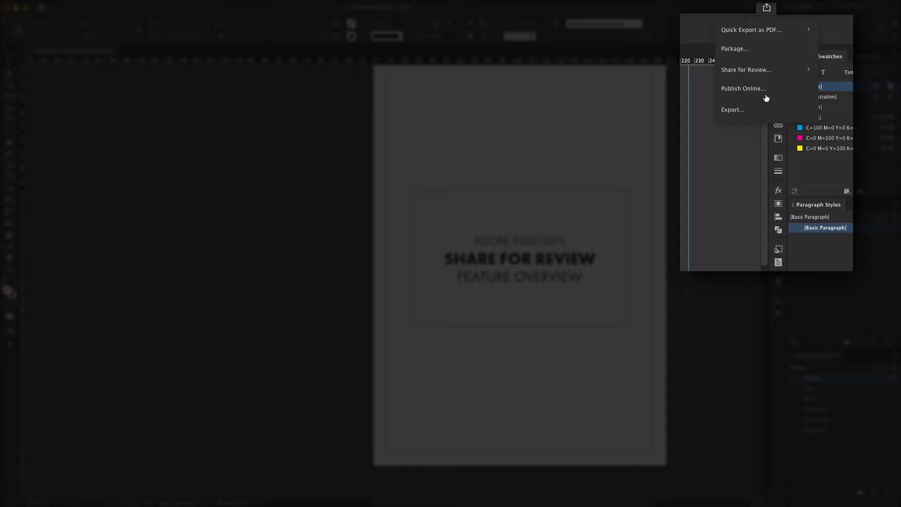
{"action": "mouse_move", "coordinate": [759, 70]}
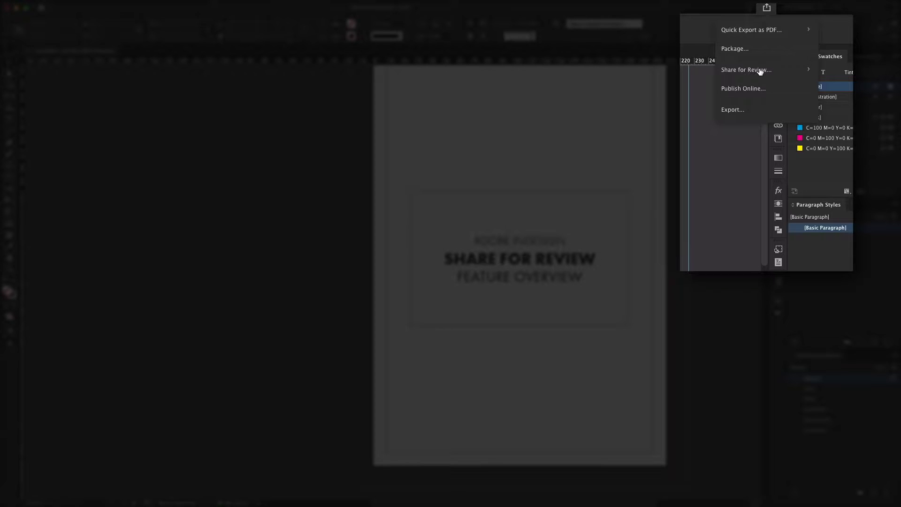
{"action": "left_click", "coordinate": [746, 70]}
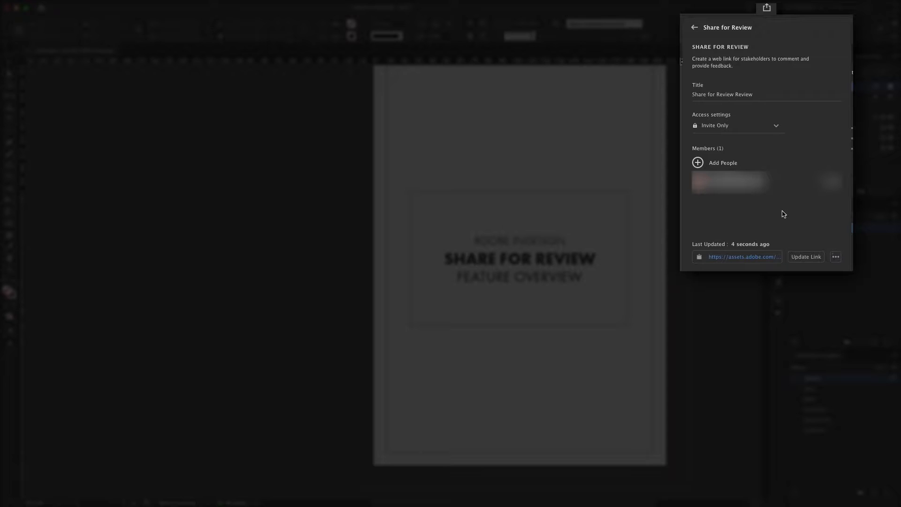
{"action": "mouse_move", "coordinate": [775, 130]}
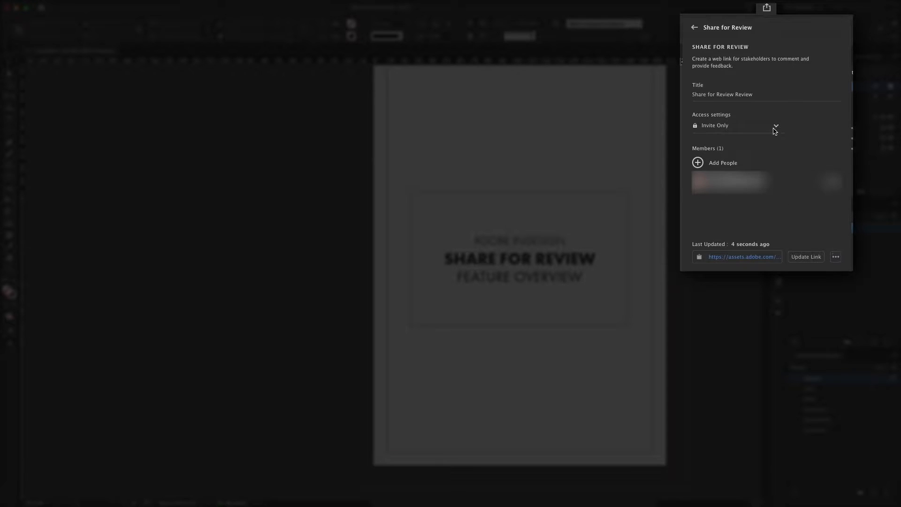
{"action": "mouse_move", "coordinate": [754, 131]}
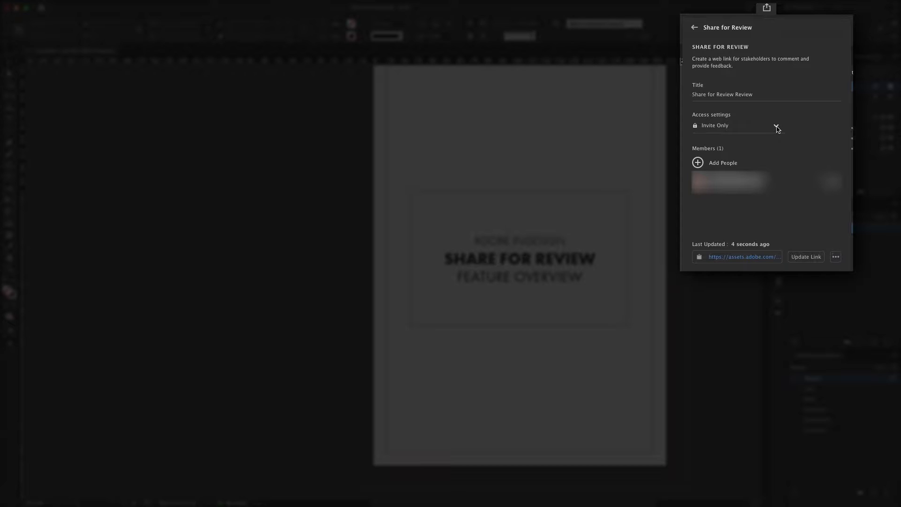
{"action": "left_click", "coordinate": [778, 125]}
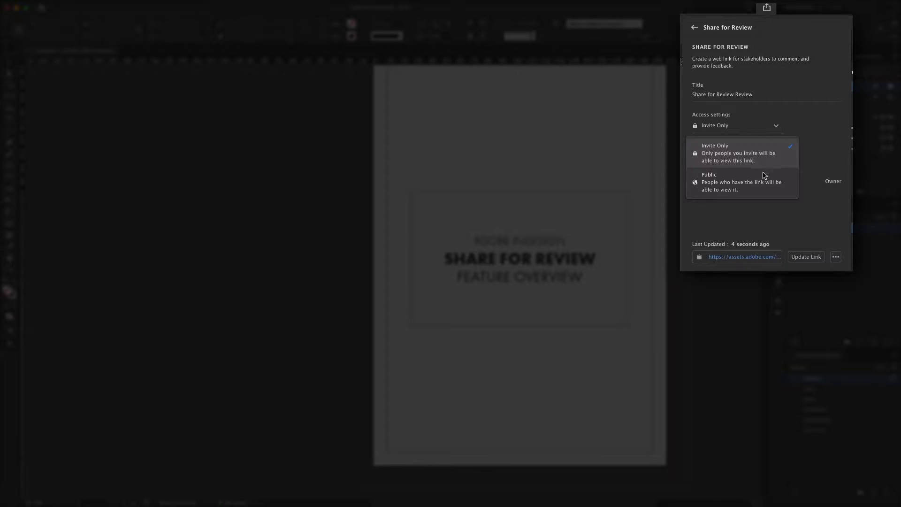
{"action": "left_click", "coordinate": [710, 179]}
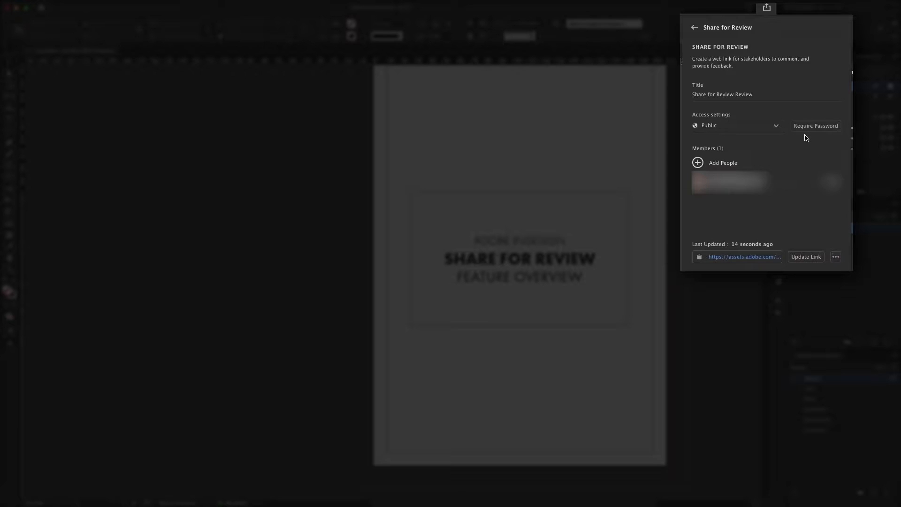
{"action": "mouse_move", "coordinate": [747, 130]}
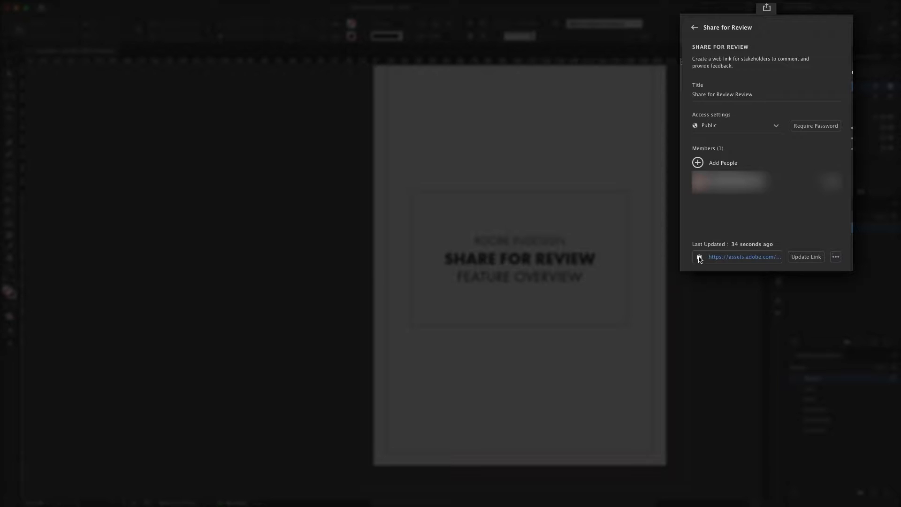
Step: Copy the review link, then post a pinned comment 'You can point to things' below the title on page 1
{"action": "left_click", "coordinate": [700, 256]}
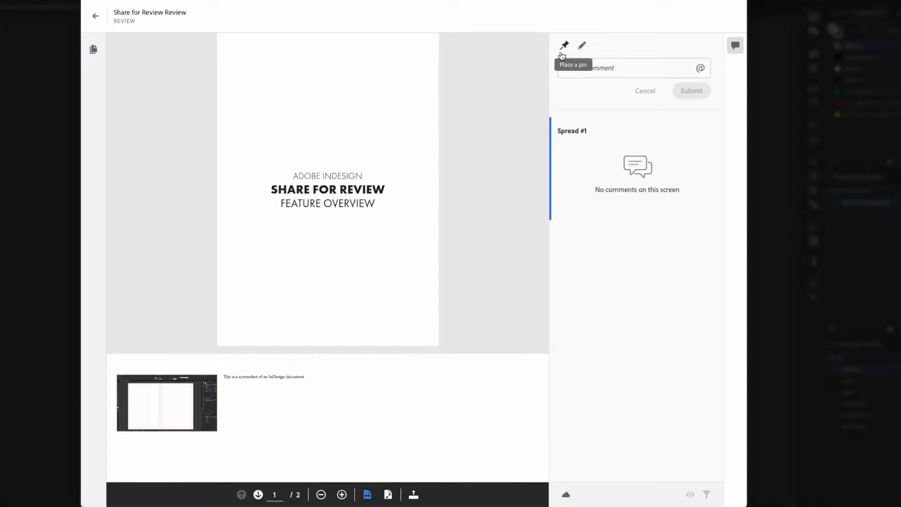
{"action": "mouse_move", "coordinate": [569, 54]}
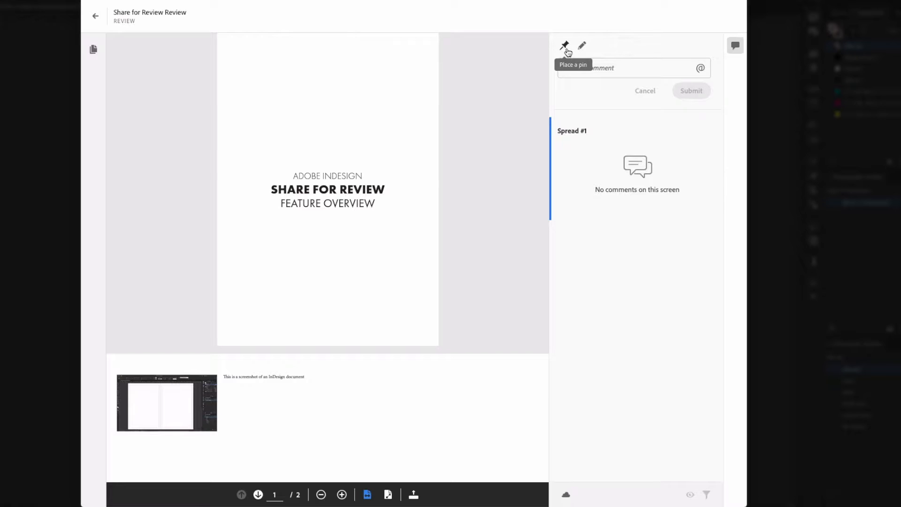
{"action": "mouse_move", "coordinate": [581, 46]}
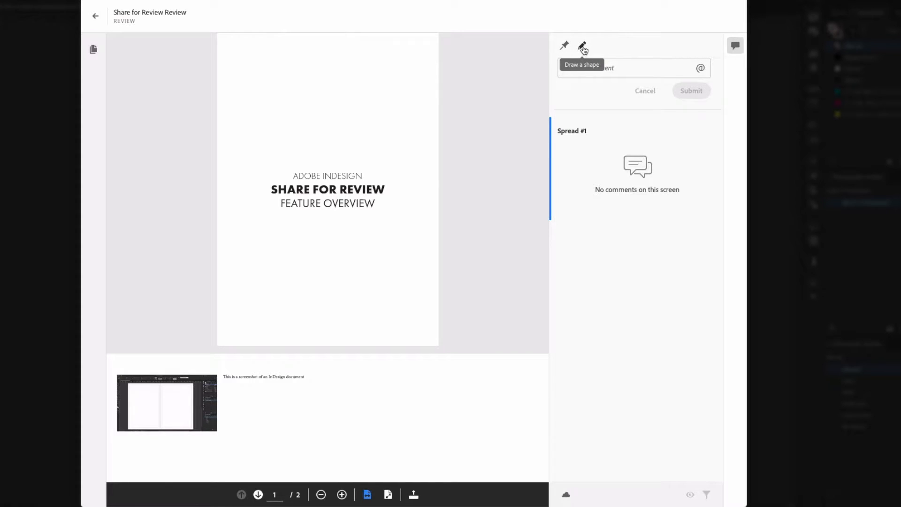
{"action": "mouse_move", "coordinate": [564, 46]}
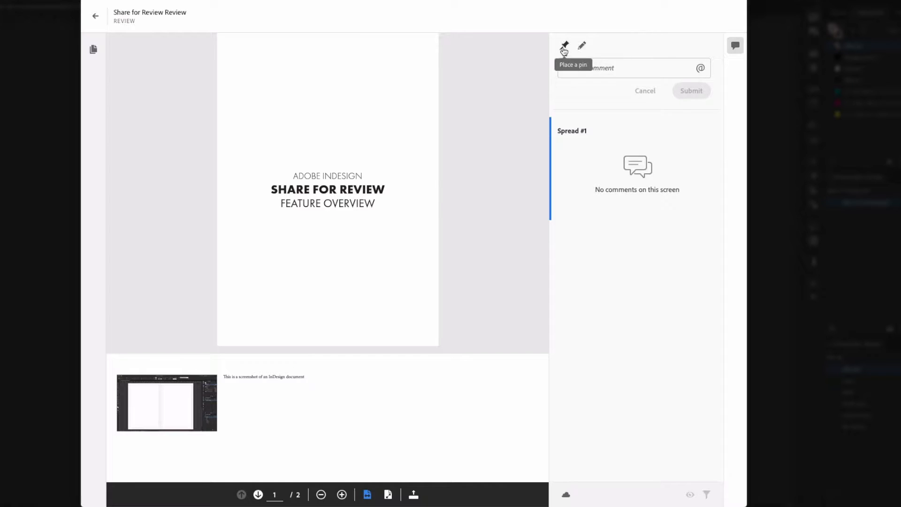
{"action": "left_click", "coordinate": [324, 236]}
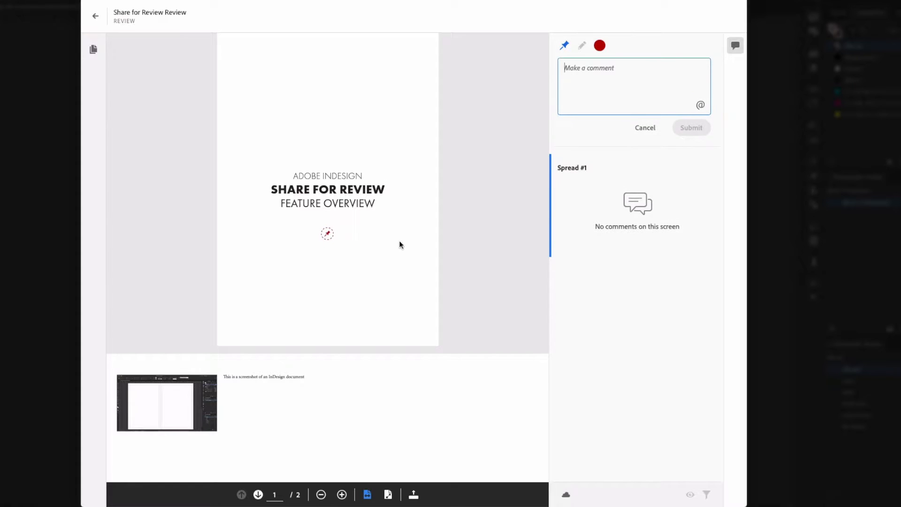
{"action": "type", "text": "You can point to things"}
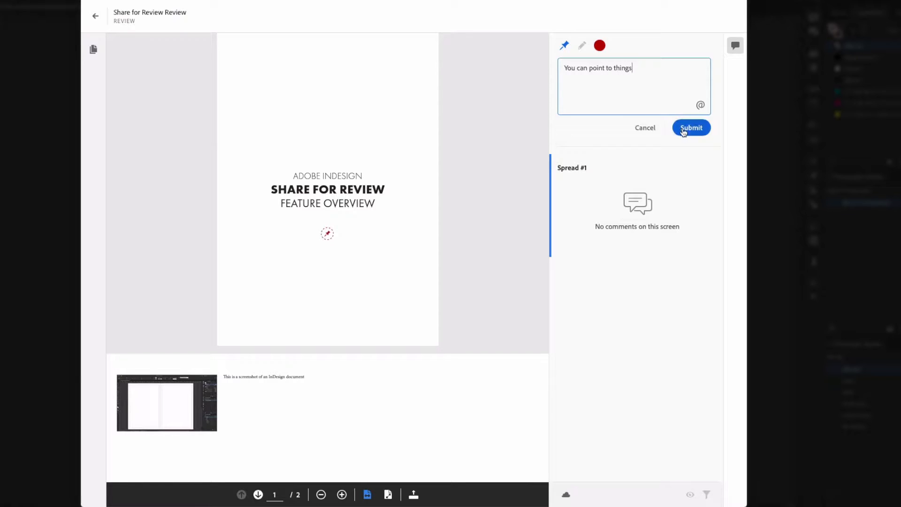
{"action": "left_click", "coordinate": [691, 127]}
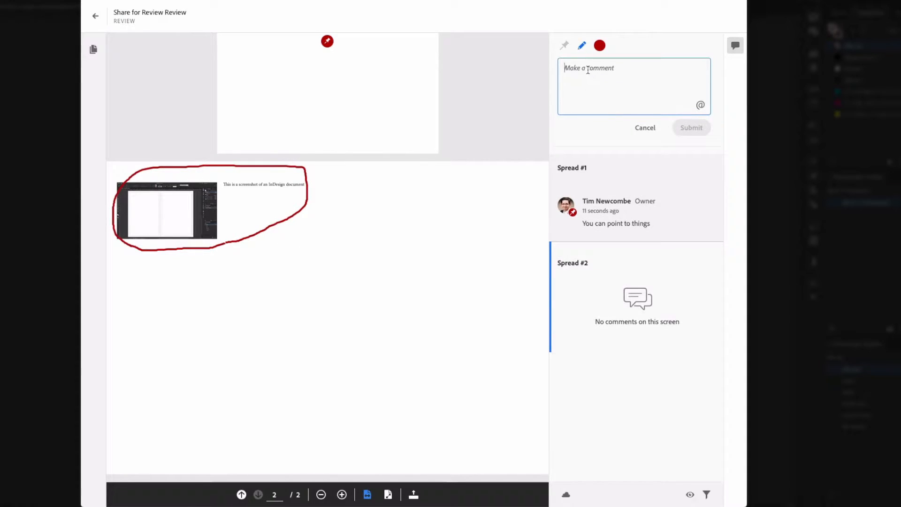
Step: Post a drawn comment around the page-2 screenshot about awkwardly drawing on the page
{"action": "type", "text": "You can awkwardly draw"}
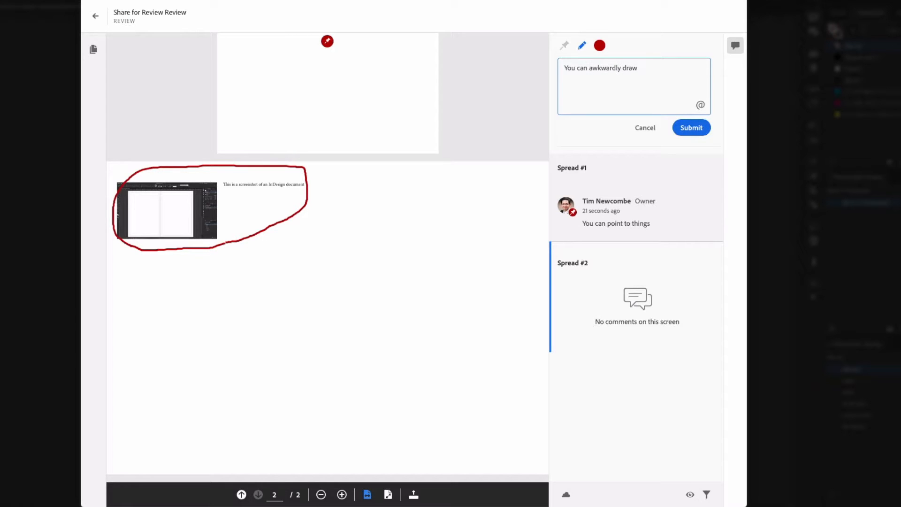
{"action": "type", "text": "on the page"}
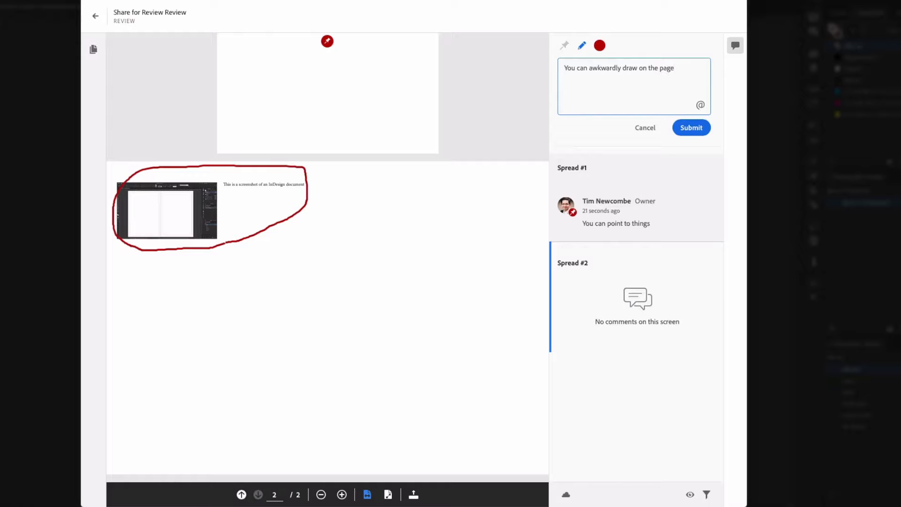
{"action": "left_click", "coordinate": [691, 127]}
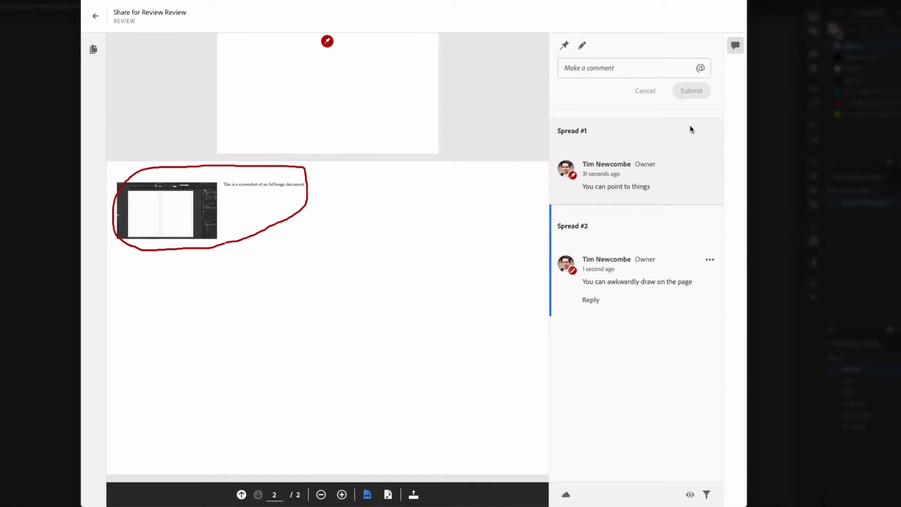
Step: Pin a comment on page 2 noting you cannot however highlight, select, copy or interact with text
{"action": "left_click", "coordinate": [565, 45]}
{"action": "type", "text": "You"}
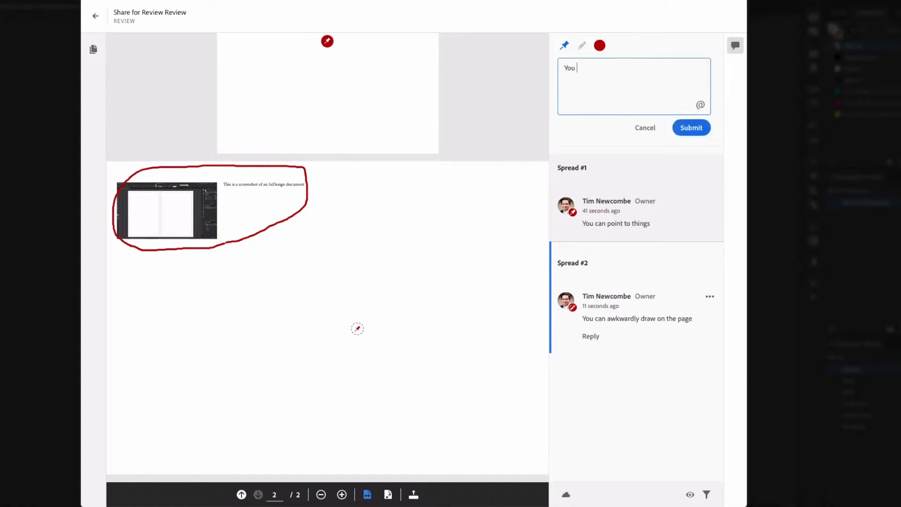
{"action": "type", "text": "cannot, however, highlight, select, copy or"}
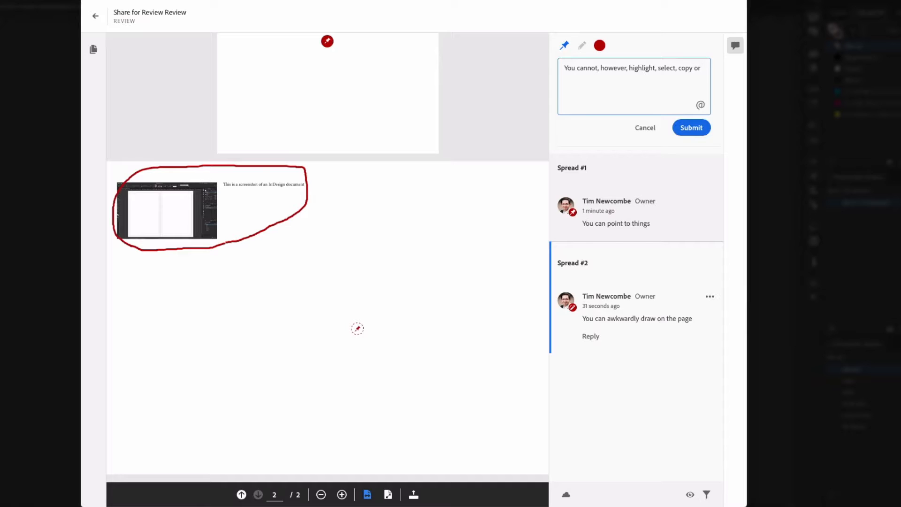
{"action": "type", "text": "interact wi"}
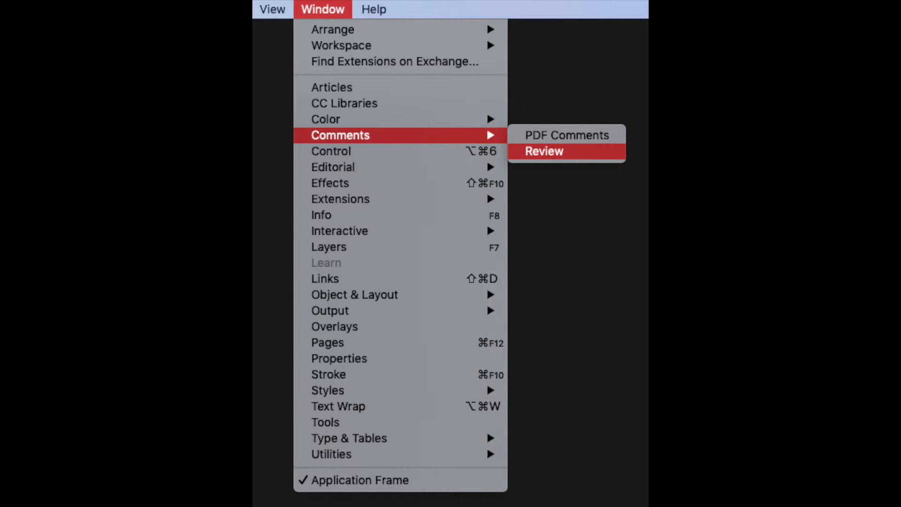
Step: Show the Review comments list beside the document, grouped under Spread#1 and Spread#2
{"action": "left_click", "coordinate": [544, 151]}
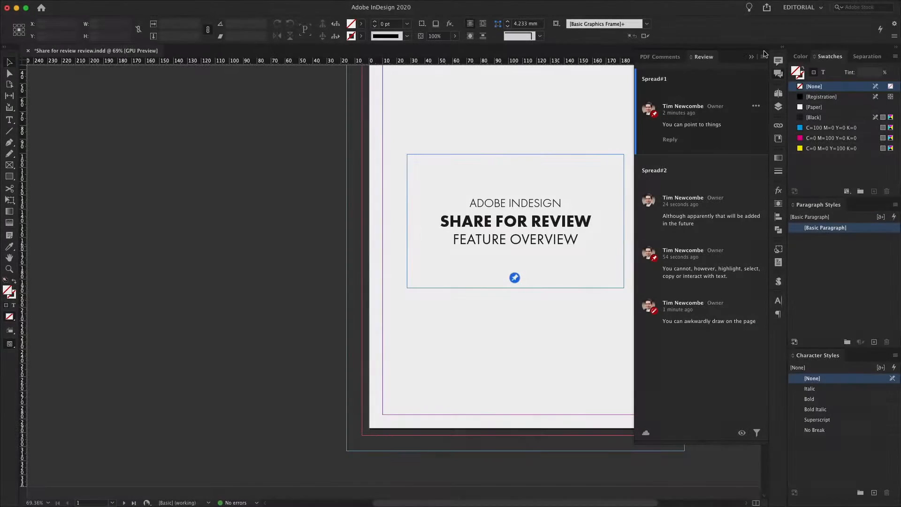
{"action": "left_click", "coordinate": [742, 433]}
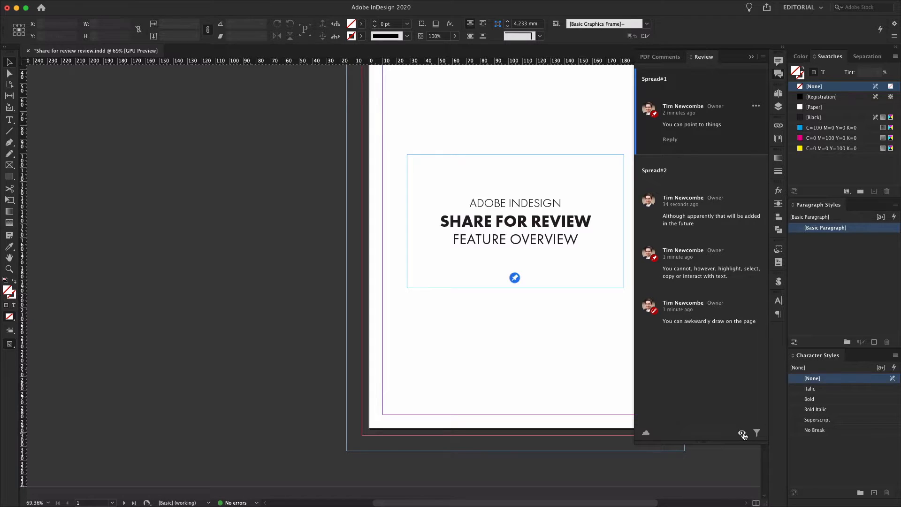
{"action": "mouse_move", "coordinate": [596, 419]}
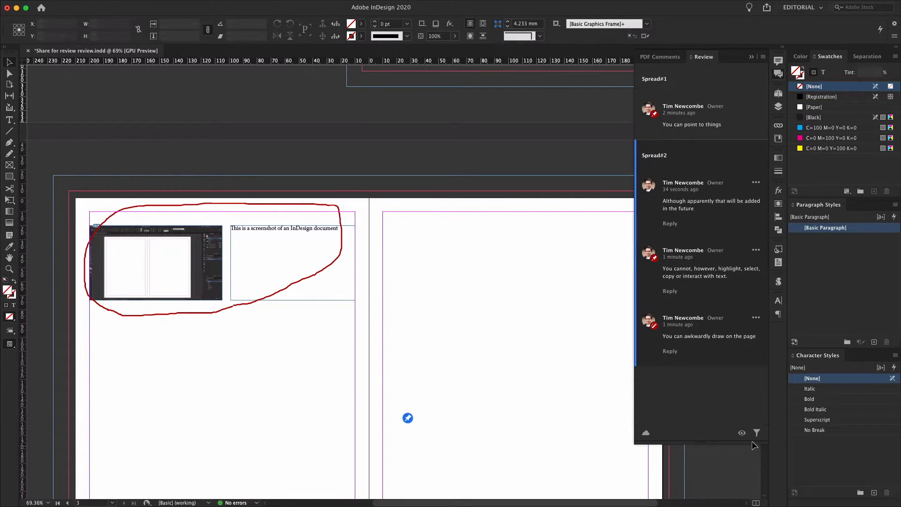
{"action": "mouse_move", "coordinate": [741, 433]}
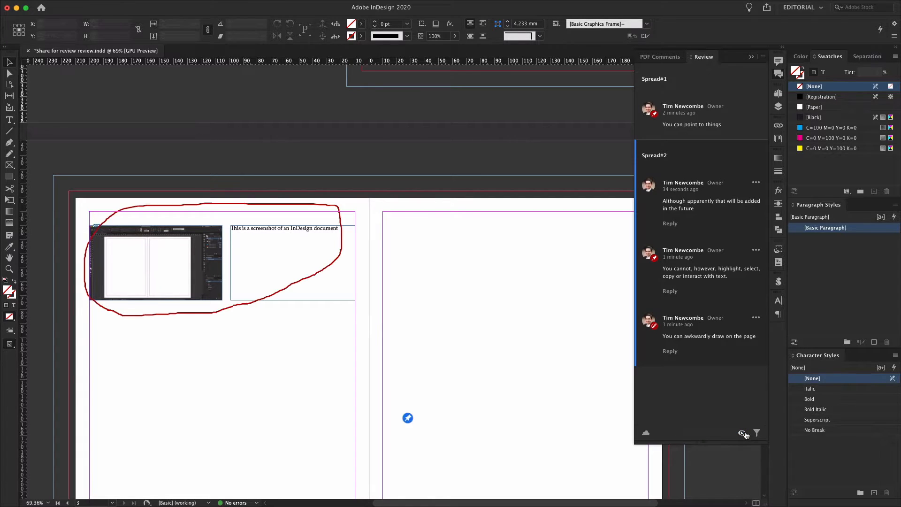
{"action": "mouse_move", "coordinate": [534, 325]}
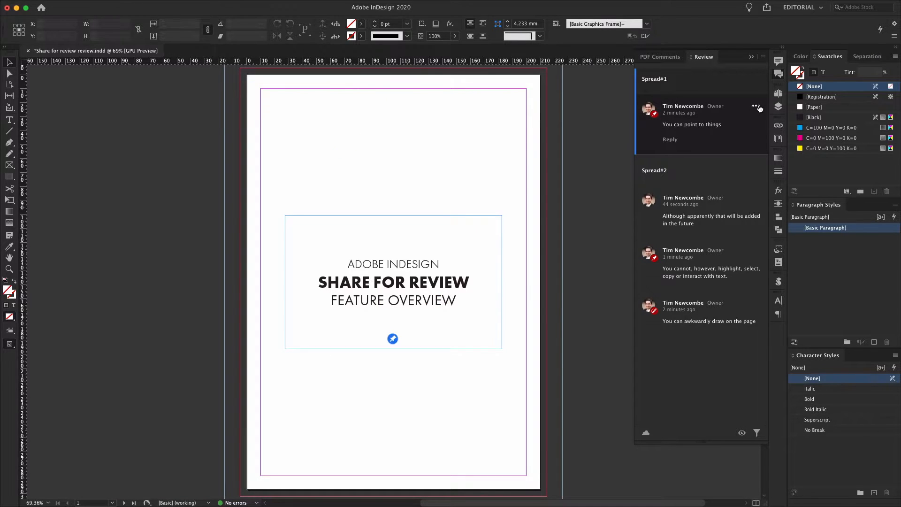
Step: Delete the 'You can point to things' comment from Spread 1 via its actions menu
{"action": "left_click", "coordinate": [755, 108]}
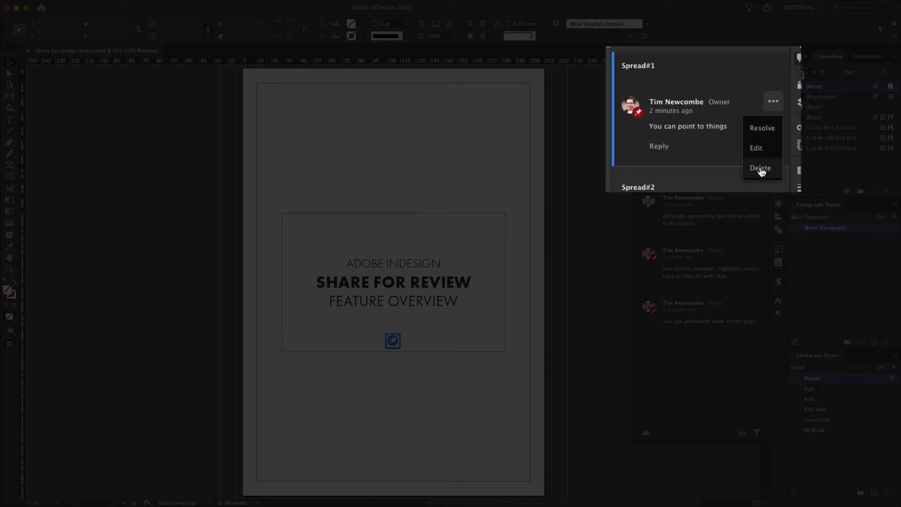
{"action": "left_click", "coordinate": [761, 169]}
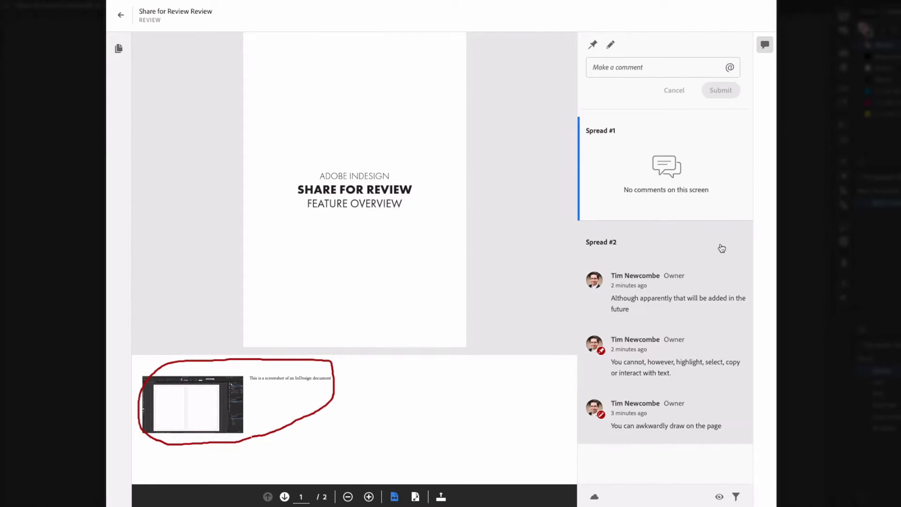
{"action": "mouse_move", "coordinate": [667, 277]}
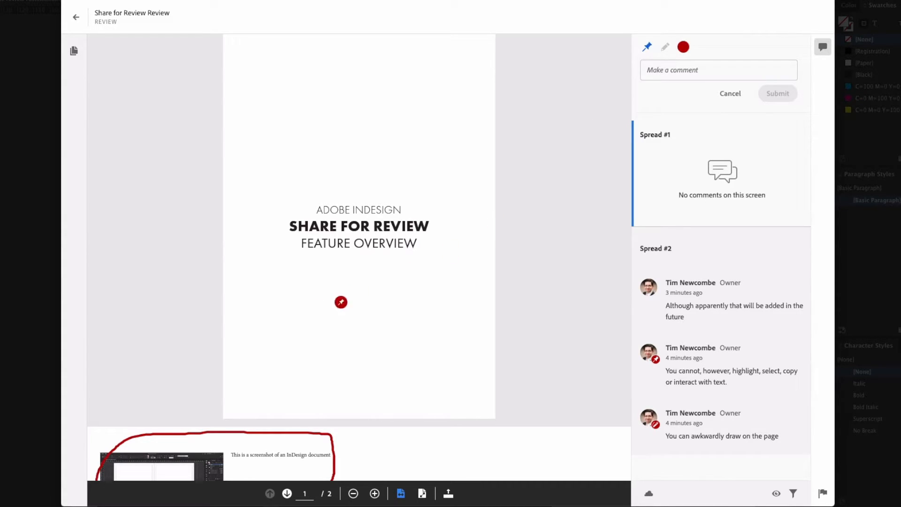
Step: Submit a pinned comment asking what happens when you place a comment without an Adobe account
{"action": "type", "text": "What happens if you"}
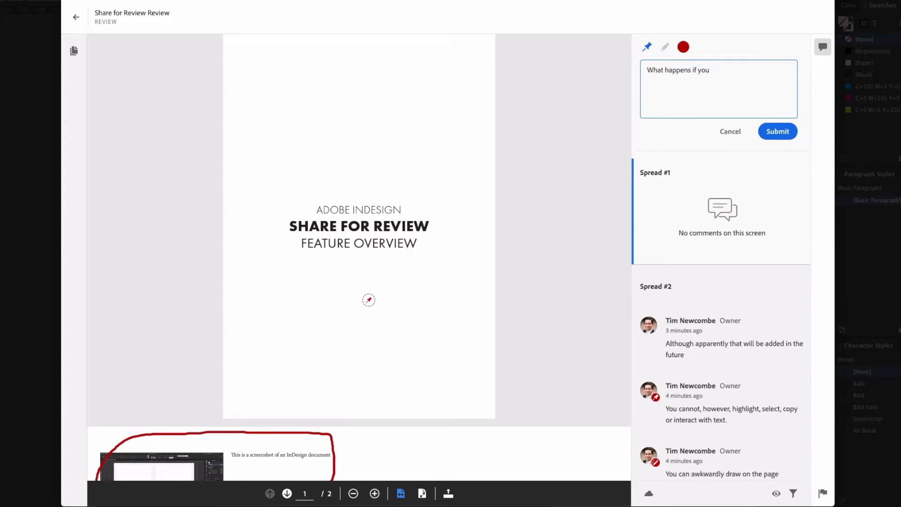
{"action": "type", "text": "place a comment without being signed in to an Ad"}
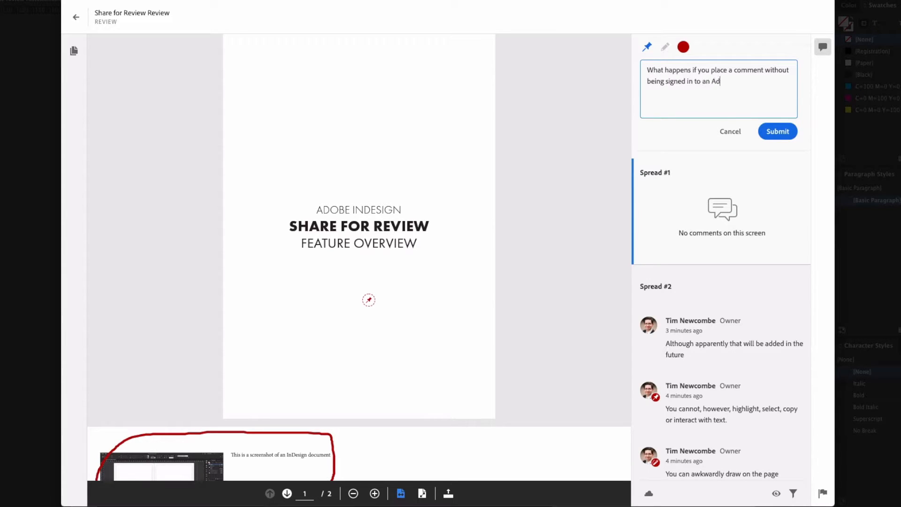
{"action": "left_click", "coordinate": [777, 131]}
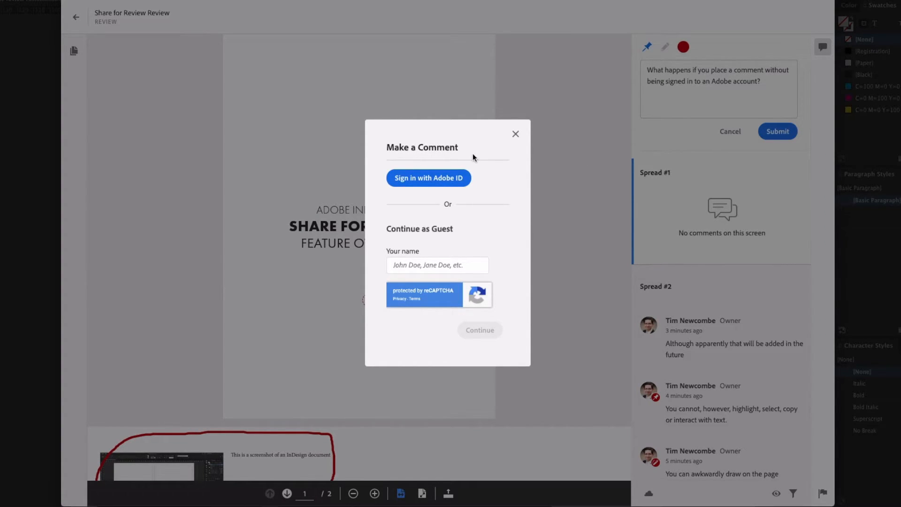
{"action": "mouse_move", "coordinate": [512, 250]}
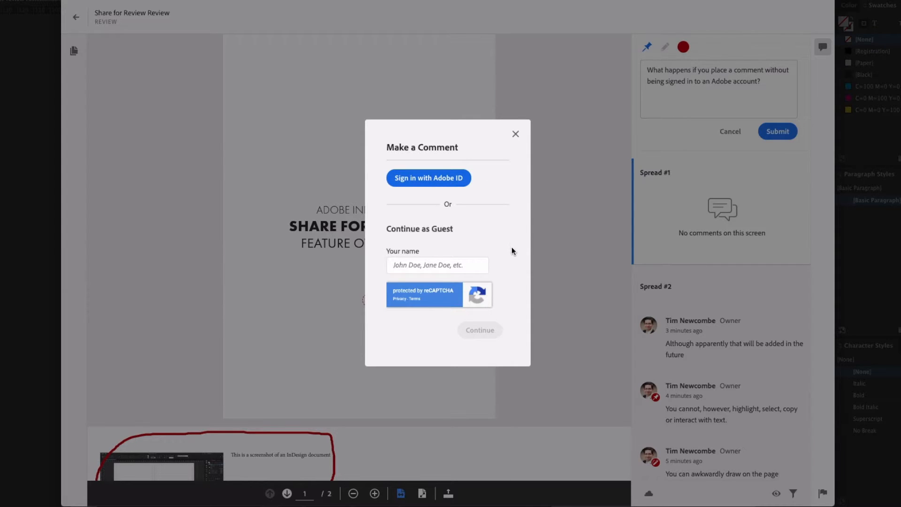
Step: Continue as guest named 'Mr Comment' so the comment posts under Spread 1
{"action": "type", "text": "Mr"}
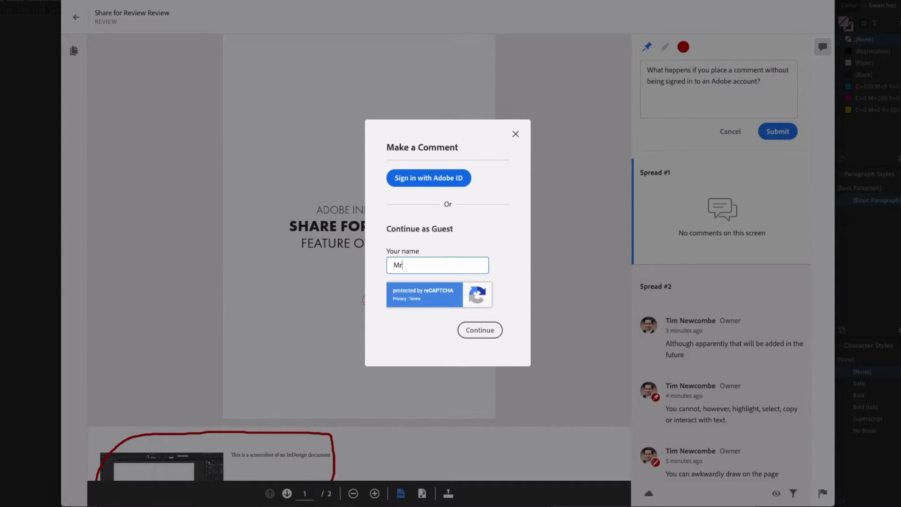
{"action": "type", "text": "Comment"}
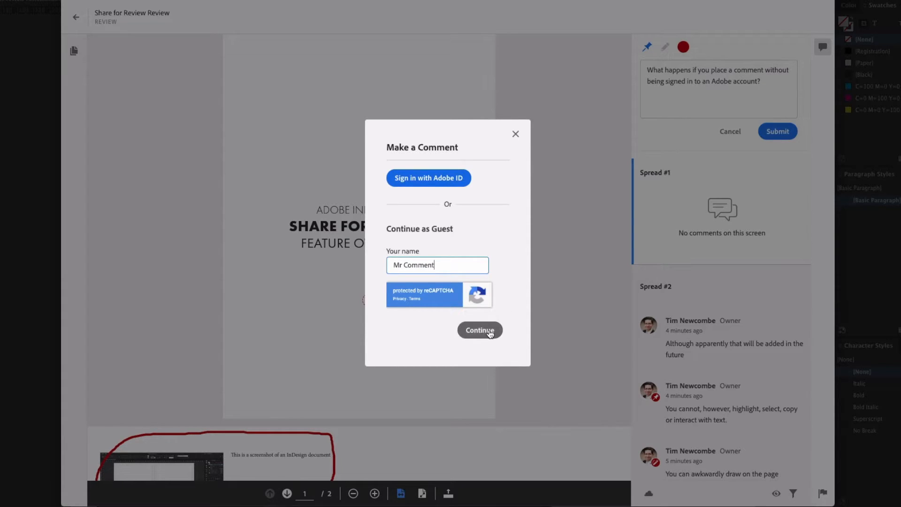
{"action": "left_click", "coordinate": [480, 330]}
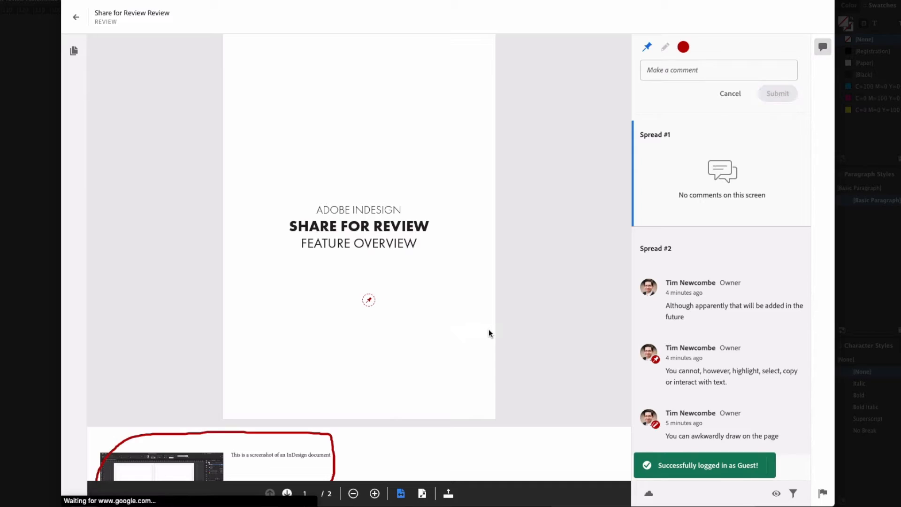
{"action": "left_click", "coordinate": [778, 93]}
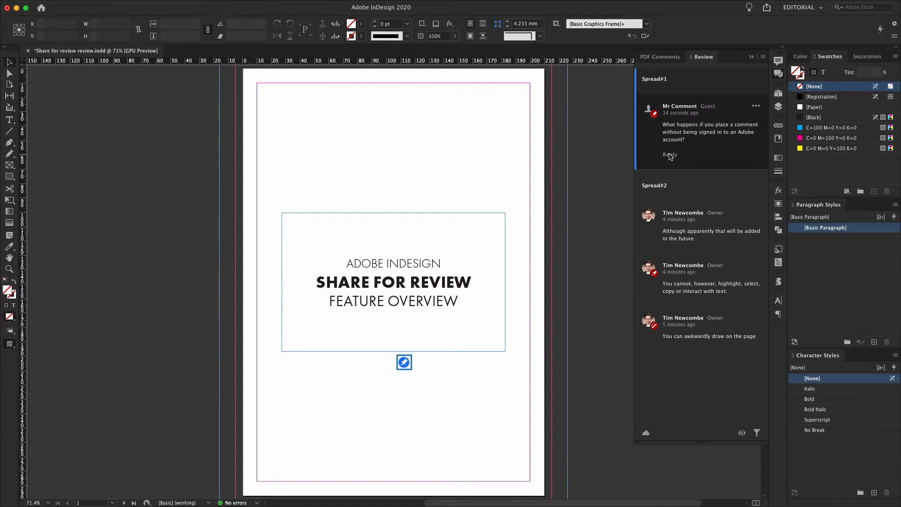
Step: Draft the reply 'This?' under the guest's comment, then bring up the Quick Export as PDF presets
{"action": "left_click", "coordinate": [670, 155]}
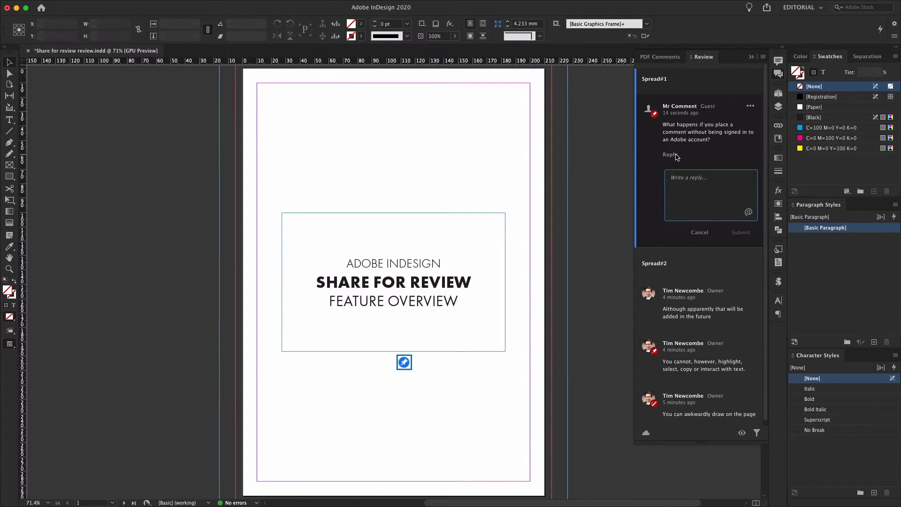
{"action": "type", "text": "This?"}
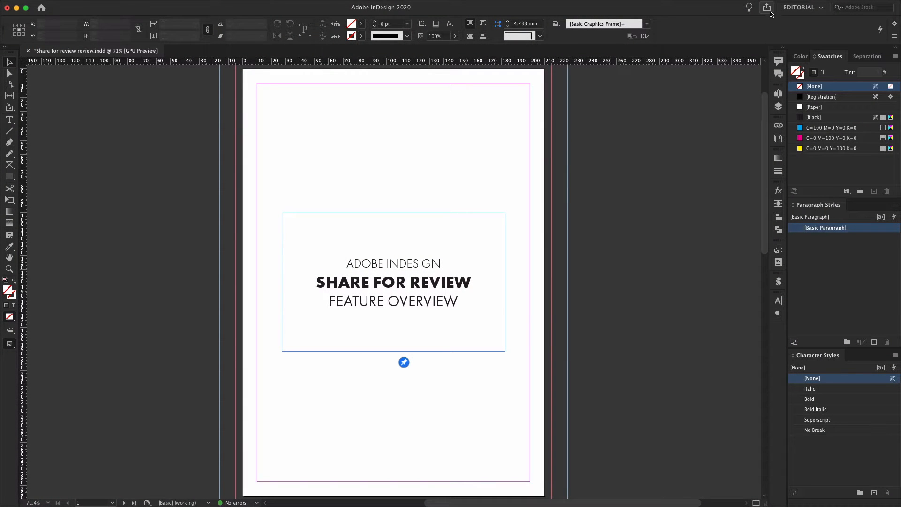
{"action": "left_click", "coordinate": [768, 7]}
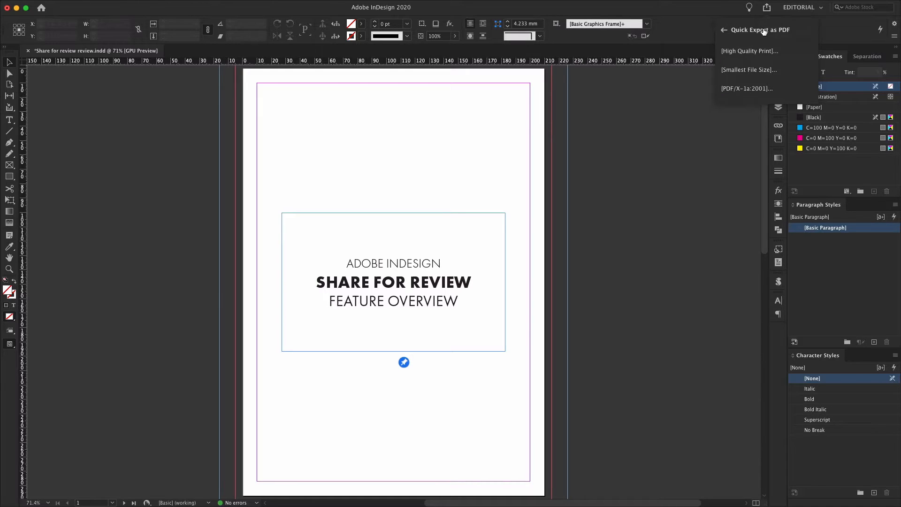
{"action": "mouse_move", "coordinate": [753, 72]}
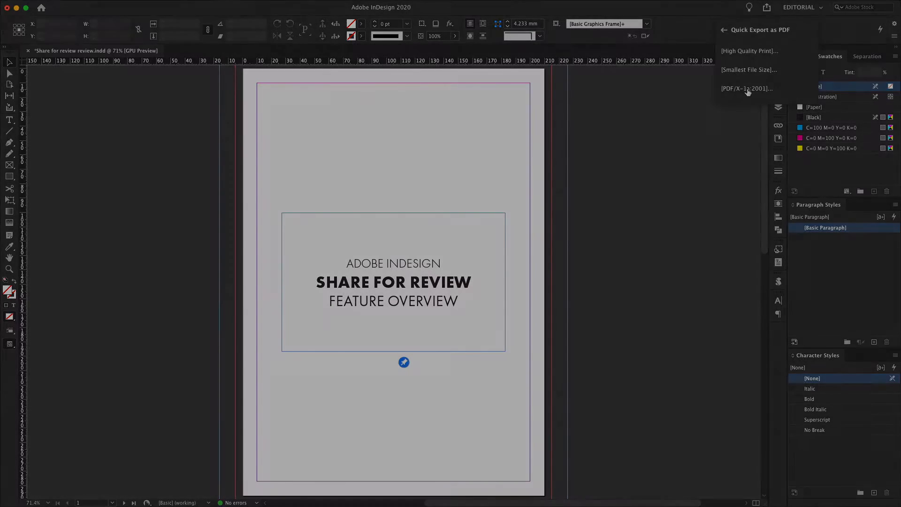
Step: Export with the PDF/X-1a preset and share the PDF from Acrobat as a link allowing comments
{"action": "left_click", "coordinate": [746, 88]}
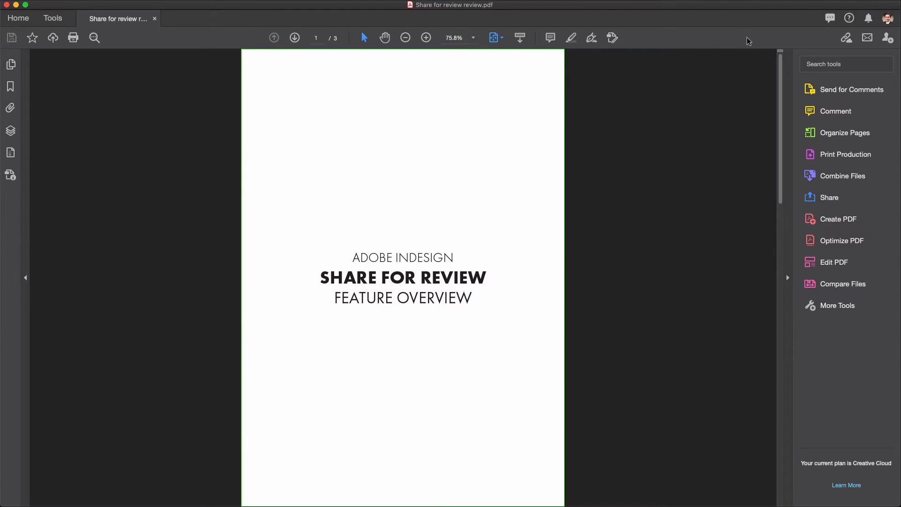
{"action": "mouse_move", "coordinate": [847, 37]}
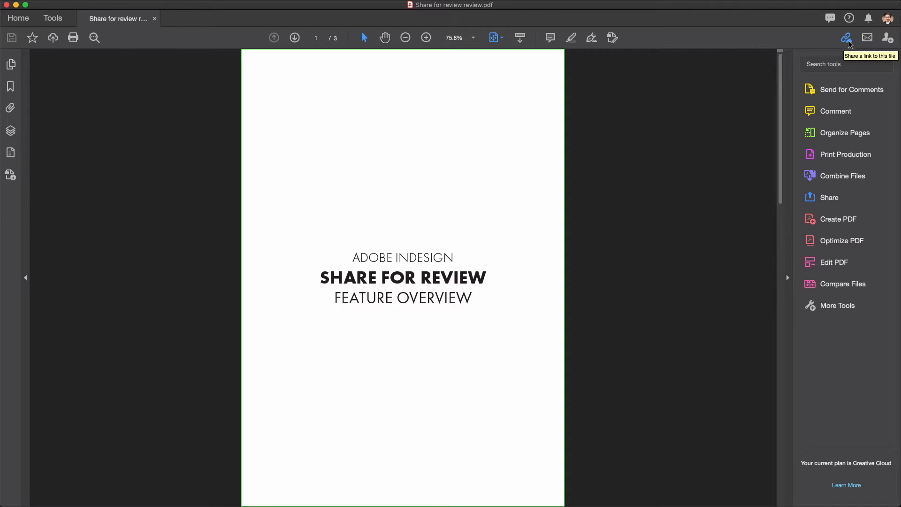
{"action": "mouse_move", "coordinate": [839, 91]}
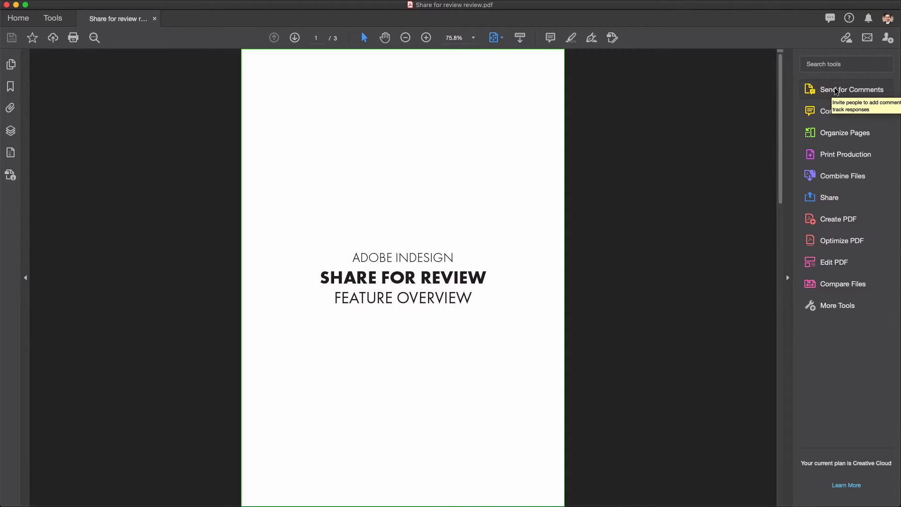
{"action": "mouse_move", "coordinate": [829, 49]}
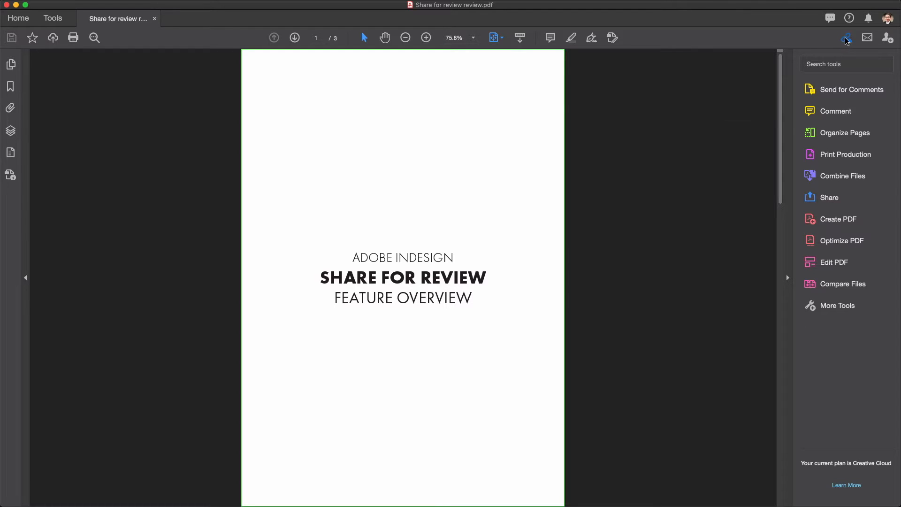
{"action": "left_click", "coordinate": [842, 37]}
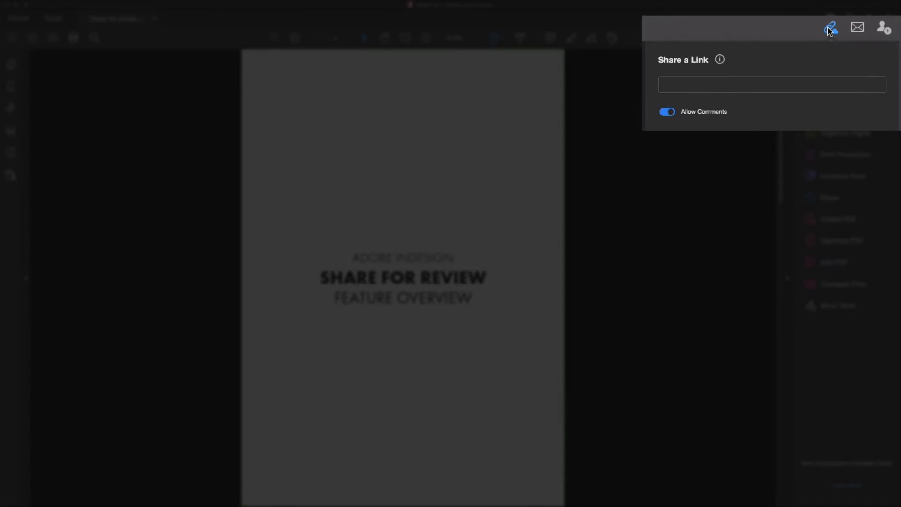
{"action": "left_click", "coordinate": [833, 26]}
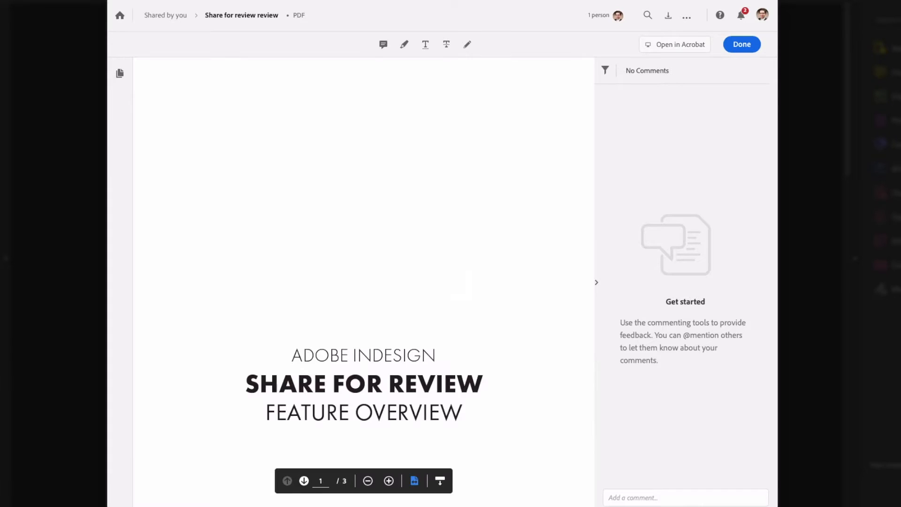
{"action": "mouse_move", "coordinate": [467, 383]}
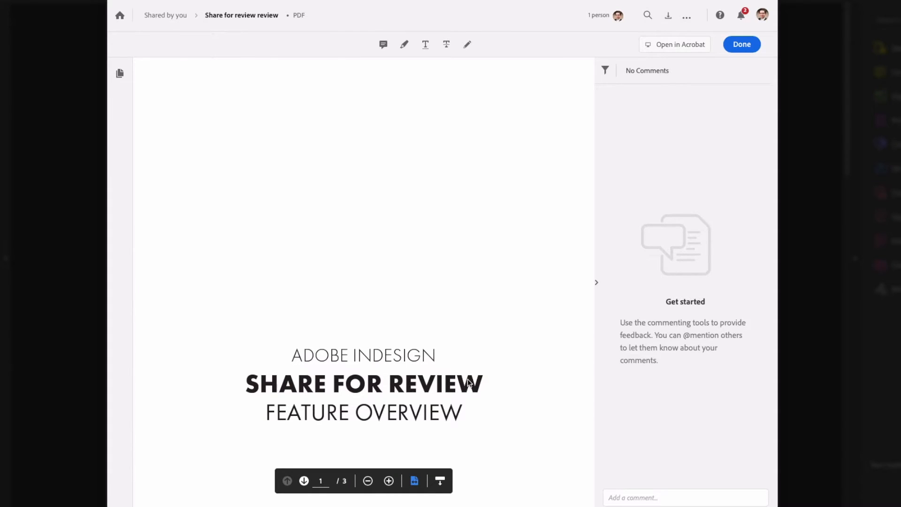
{"action": "mouse_move", "coordinate": [415, 494]}
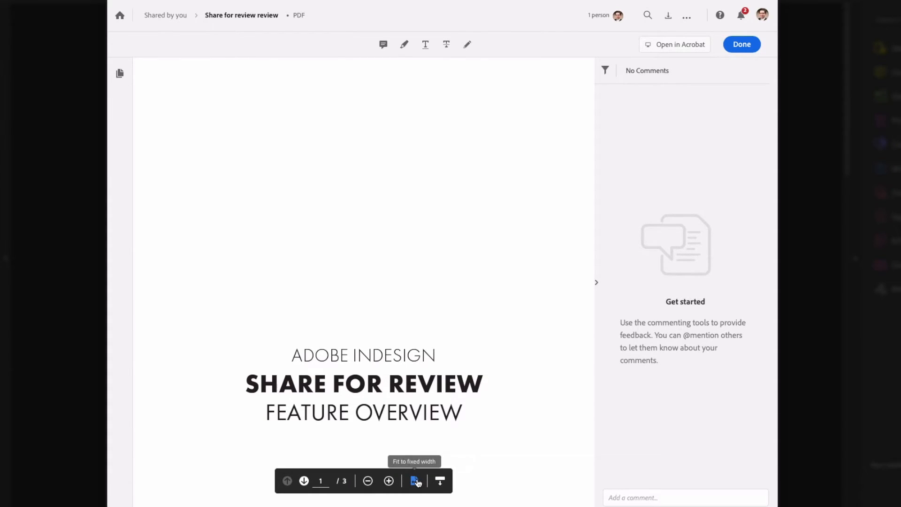
Step: Post a 'Much the same' comment note below the title on the first page
{"action": "left_click", "coordinate": [304, 481]}
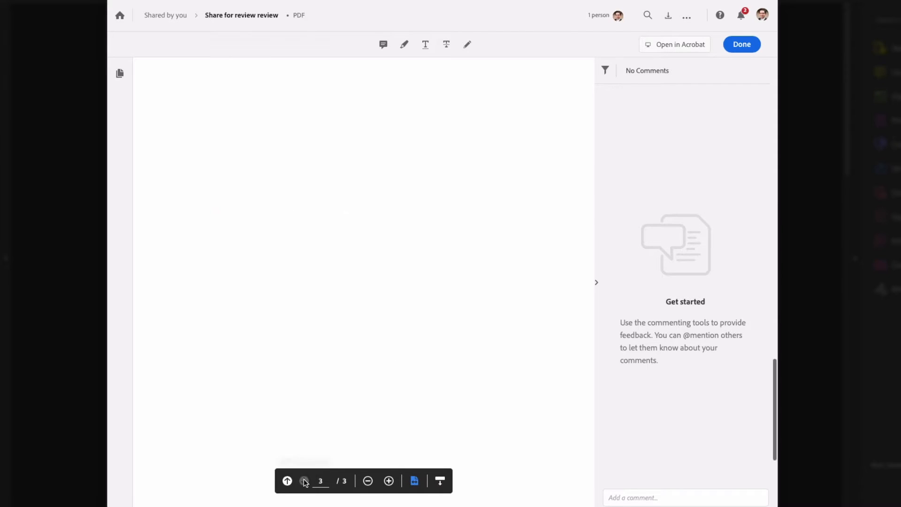
{"action": "left_click", "coordinate": [287, 480]}
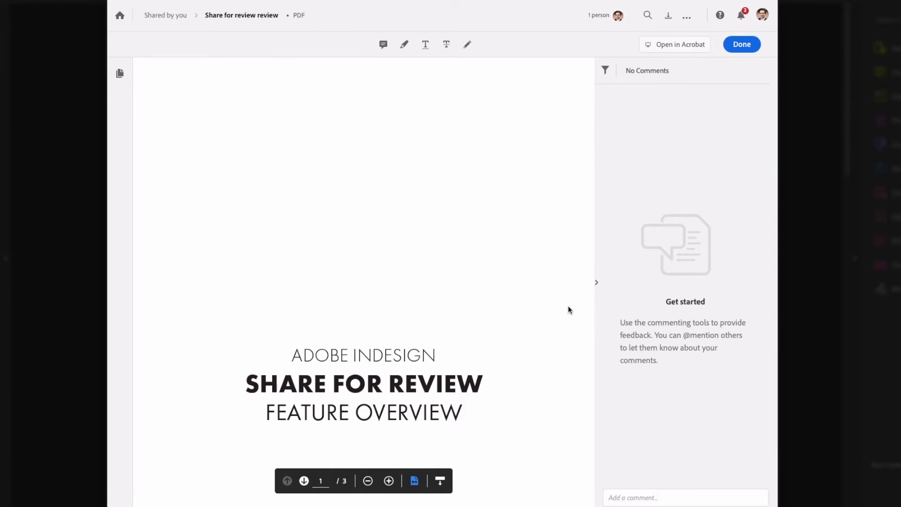
{"action": "left_click", "coordinate": [383, 44]}
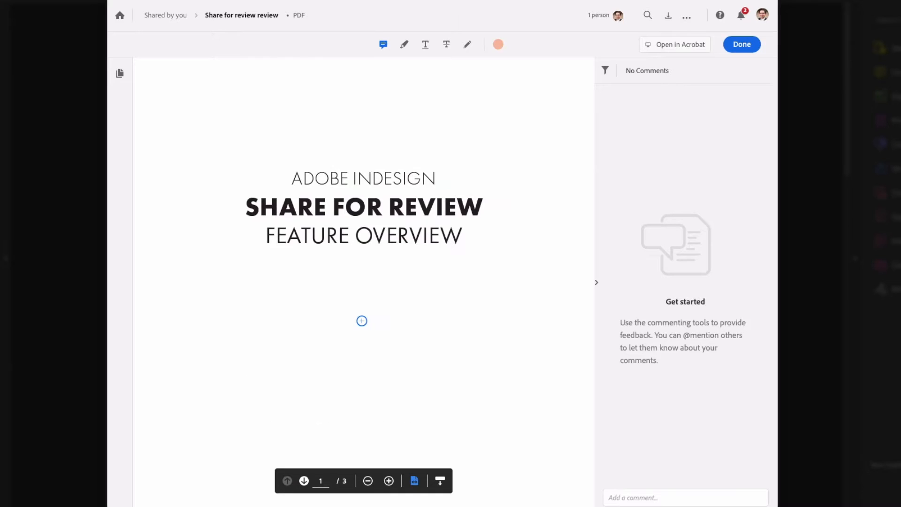
{"action": "left_click", "coordinate": [361, 321]}
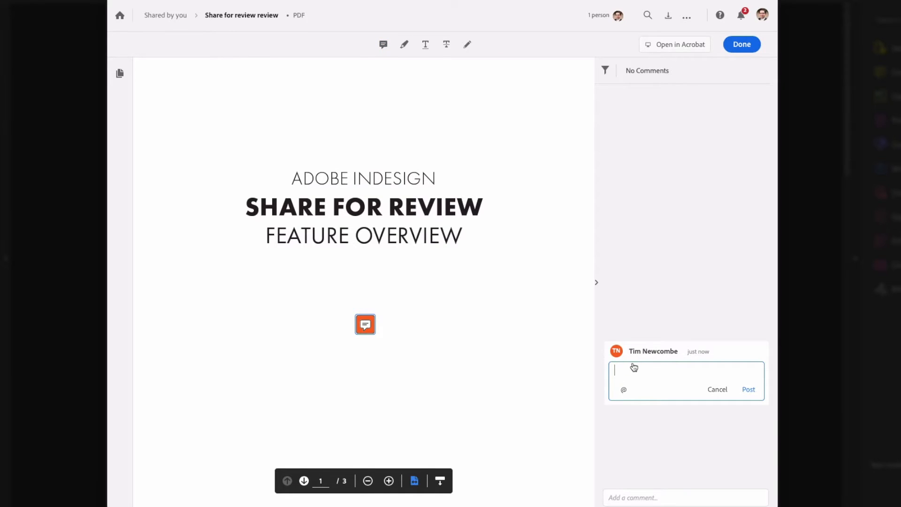
{"action": "type", "text": "Much the same"}
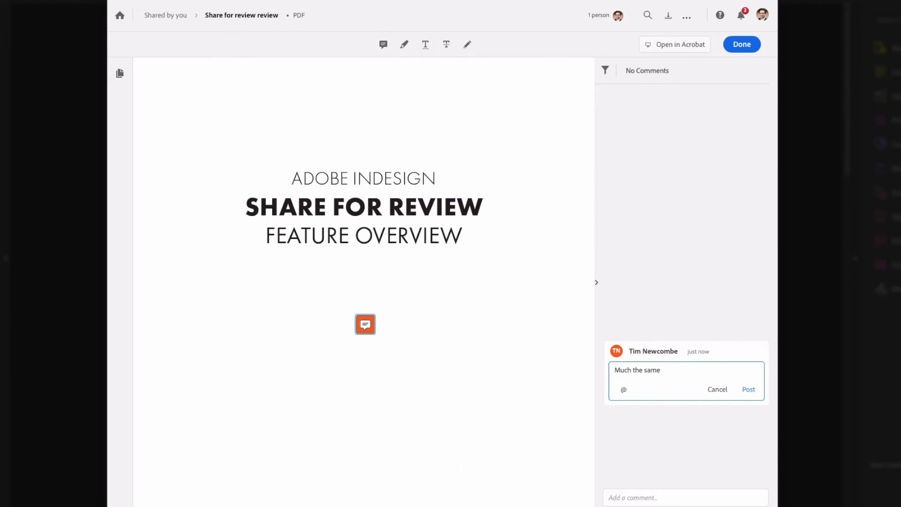
{"action": "left_click", "coordinate": [749, 390]}
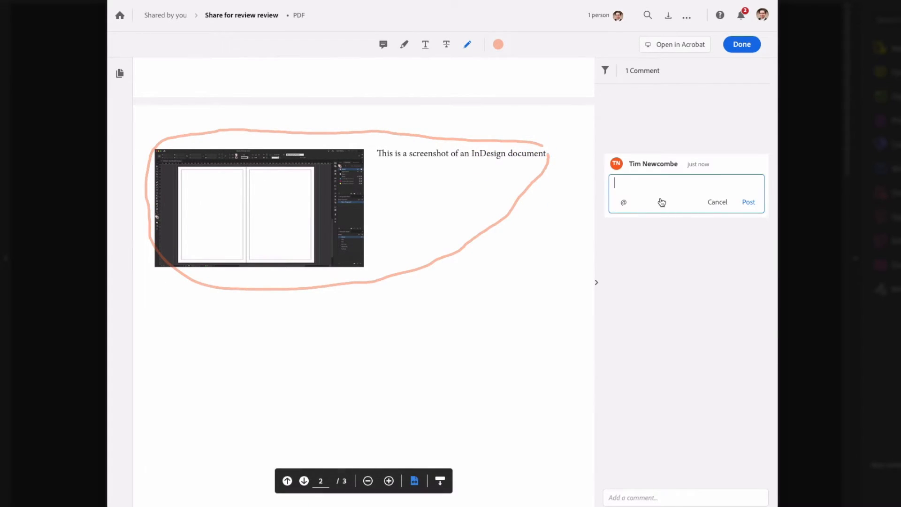
Step: Post the freehand-drawing comment 'Awkward drawing: check' around the page-2 screenshot
{"action": "type", "text": "Awkward d"}
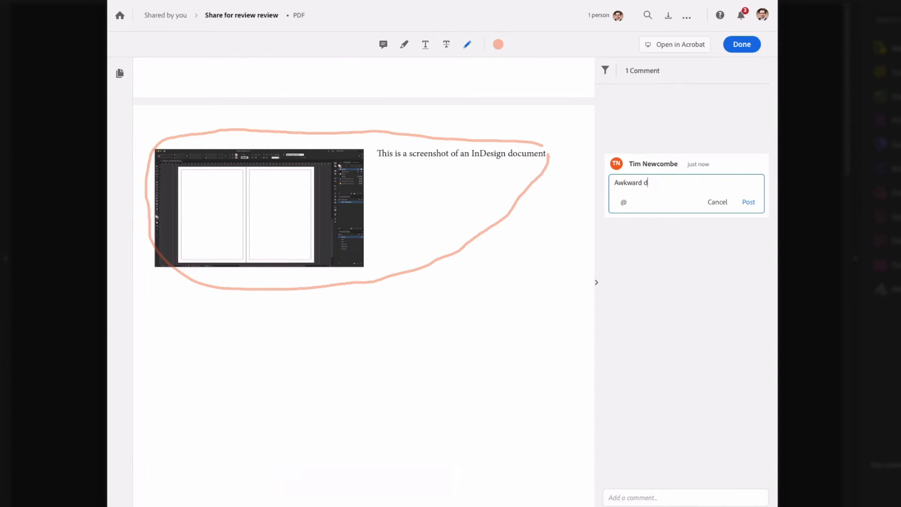
{"action": "type", "text": "rawing: check"}
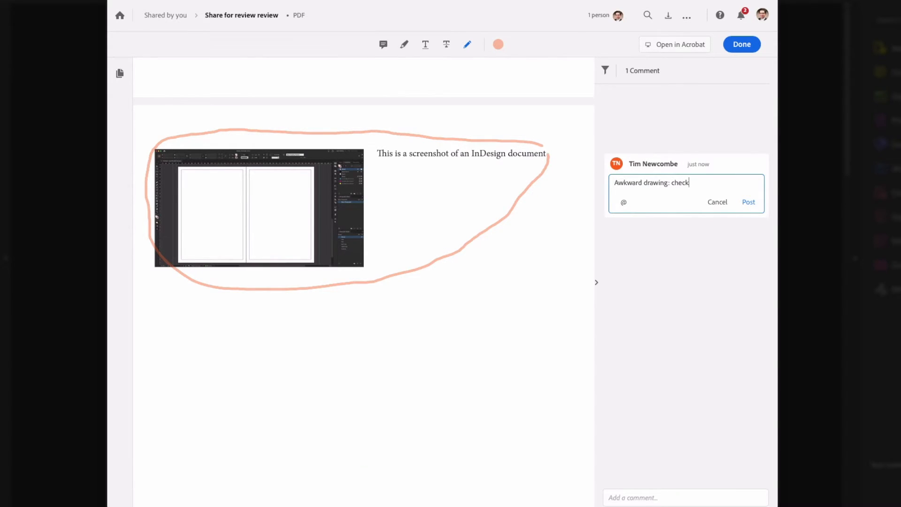
{"action": "left_click", "coordinate": [749, 202]}
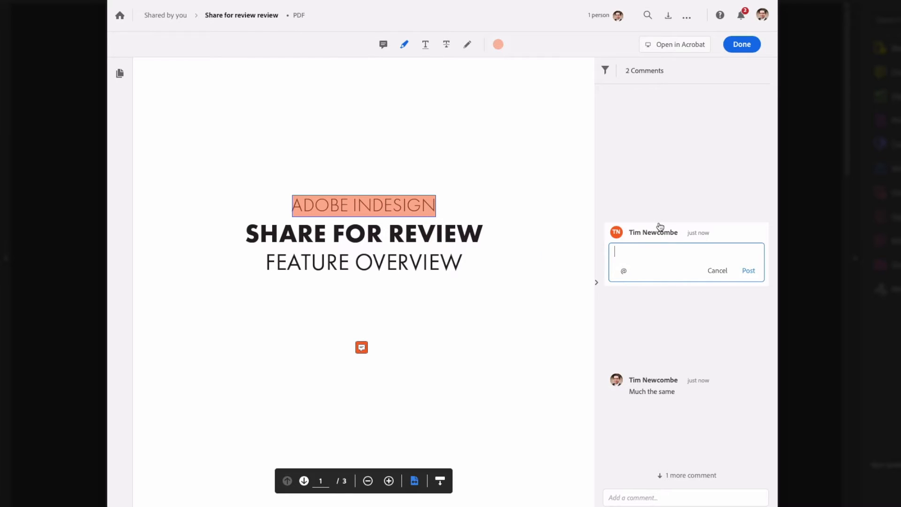
Step: Post the comment 'Unlike share' on the highlighted ADOBE INDESIGN heading
{"action": "type", "text": "Unlike share for review, you can highlight and sele"}
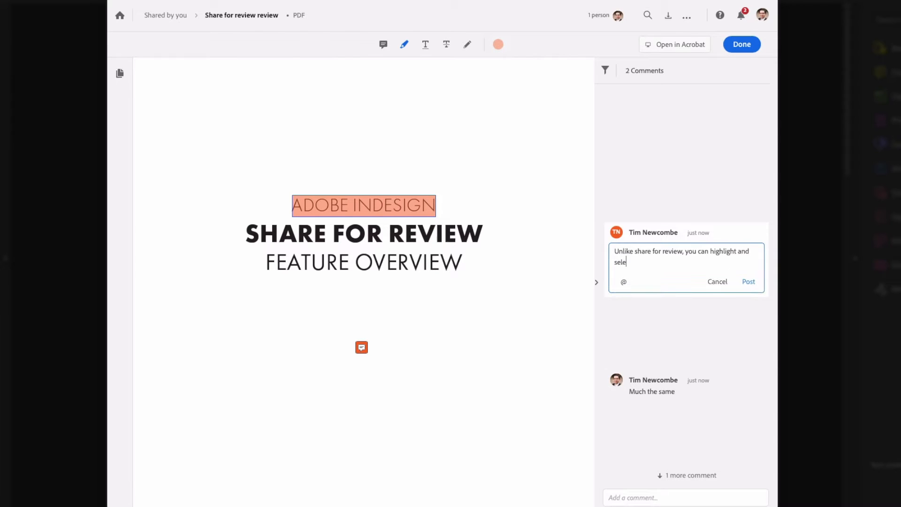
{"action": "left_click", "coordinate": [749, 282]}
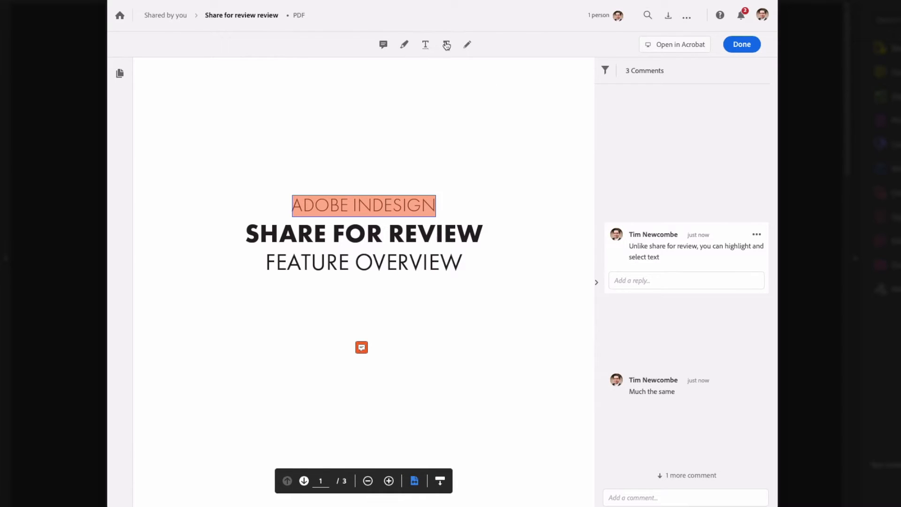
Step: Strike through FEATURE OVERVIEW and post the comment 'Strikethrough' on it
{"action": "left_click", "coordinate": [446, 44]}
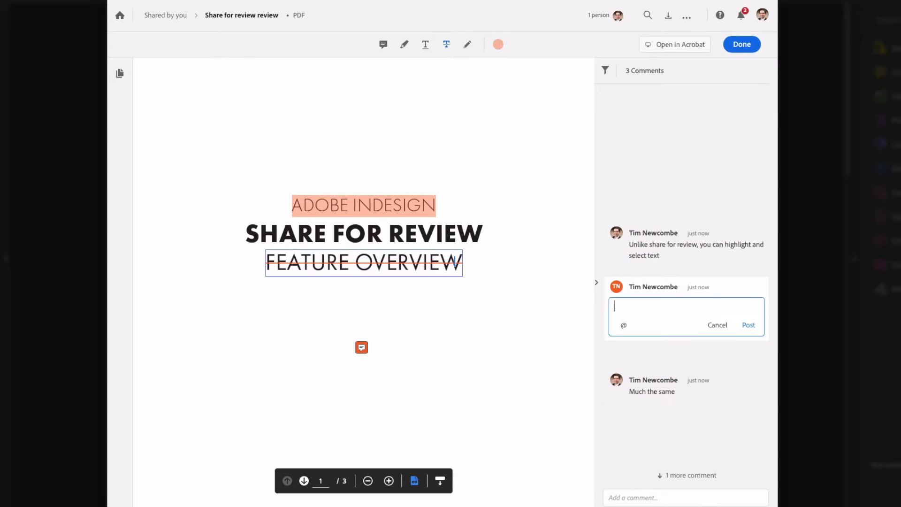
{"action": "type", "text": "S"}
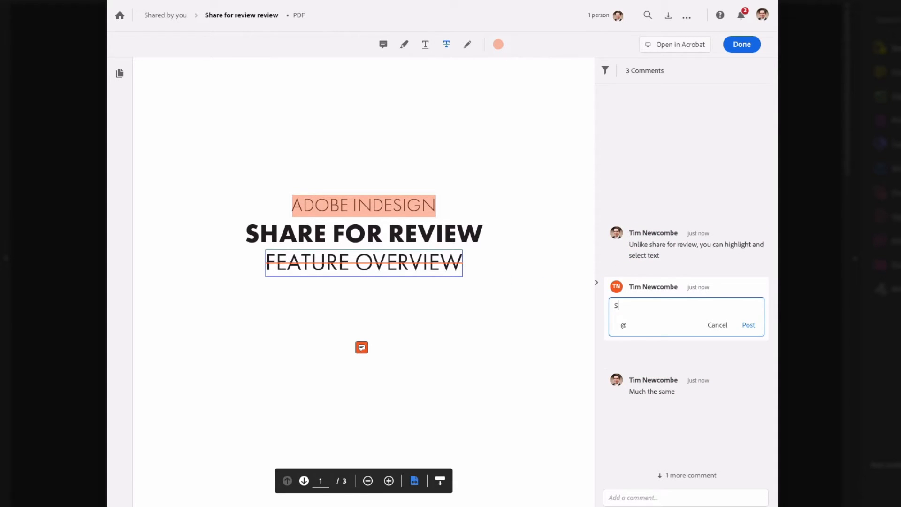
{"action": "type", "text": "trikethrough"}
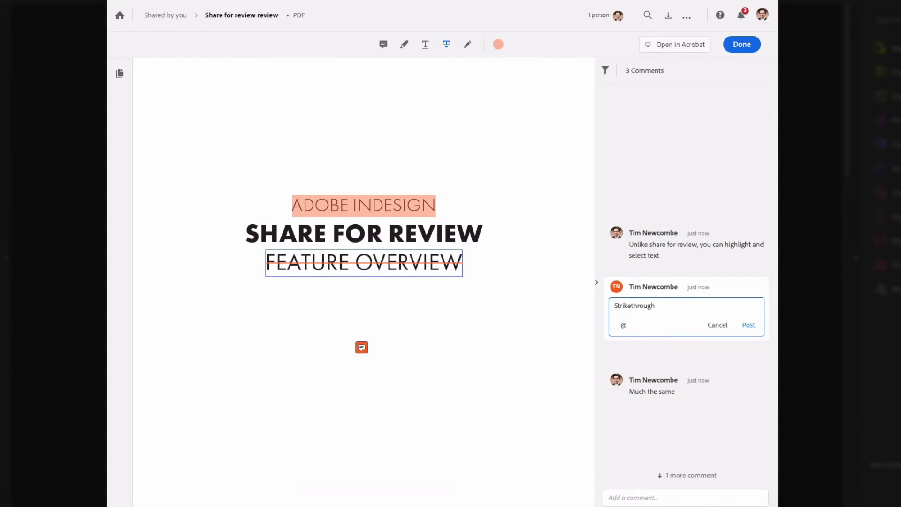
{"action": "left_click", "coordinate": [749, 325]}
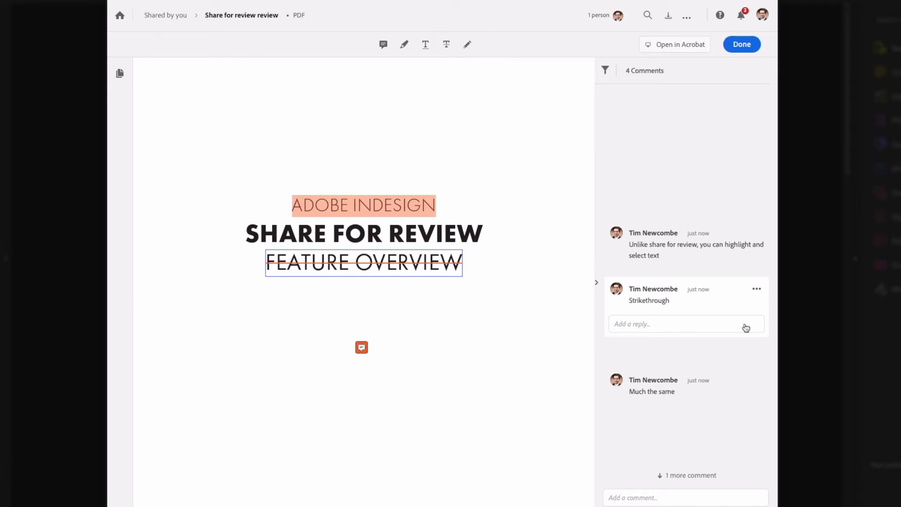
{"action": "mouse_move", "coordinate": [643, 180]}
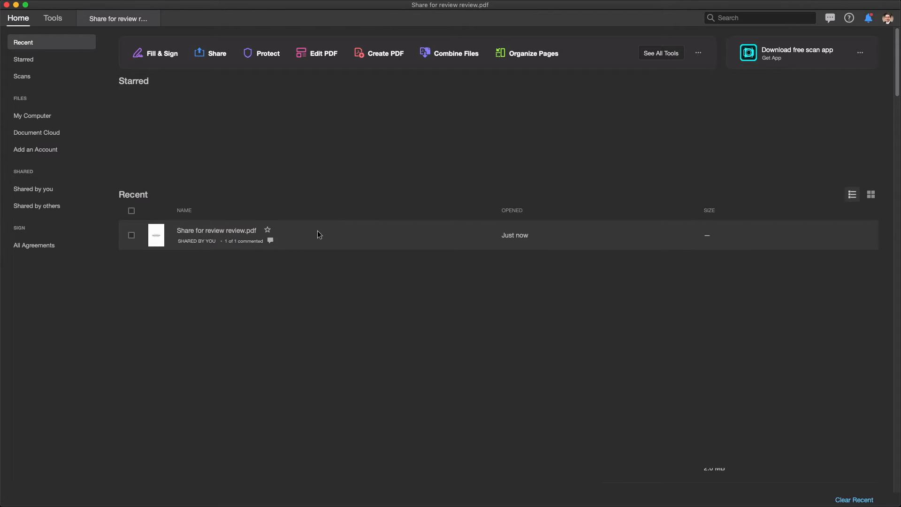
Step: Reopen 'Share for review review.pdf' from Recent with its six comments and save it
{"action": "double_click", "coordinate": [216, 235]}
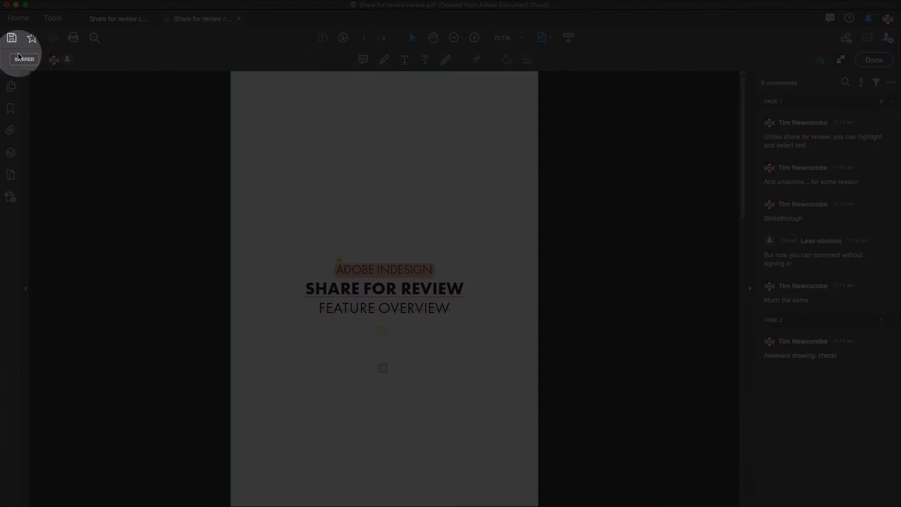
{"action": "left_click", "coordinate": [11, 37]}
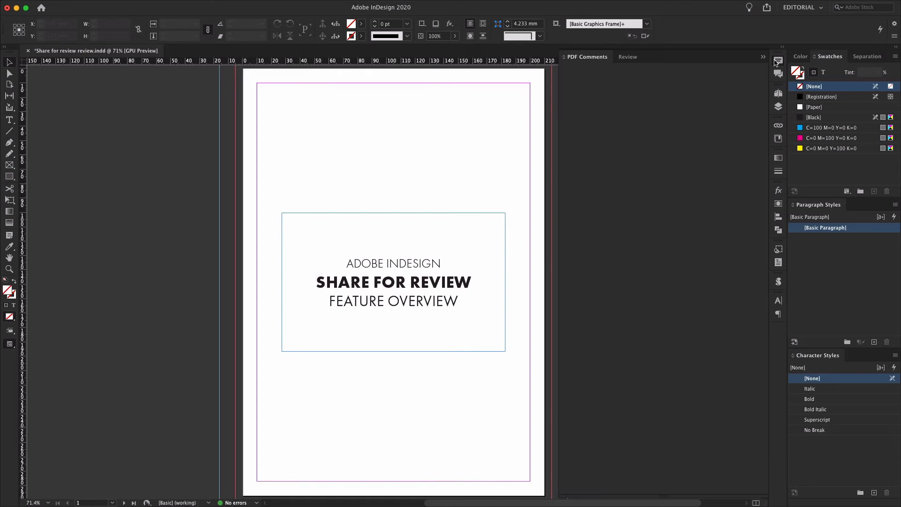
Step: Import the review PDF's six comments via the PDF Comments panel and resolve 'Much the same'
{"action": "left_click", "coordinate": [588, 56]}
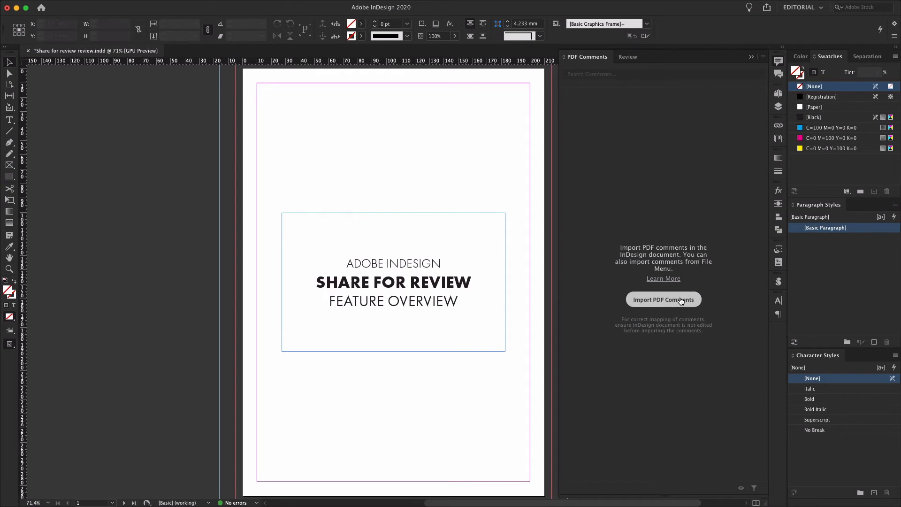
{"action": "left_click", "coordinate": [663, 300]}
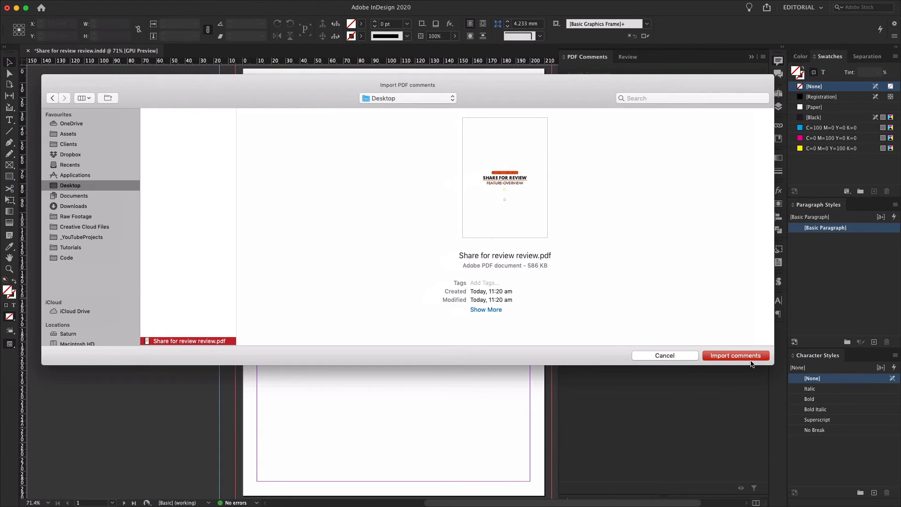
{"action": "left_click", "coordinate": [736, 355]}
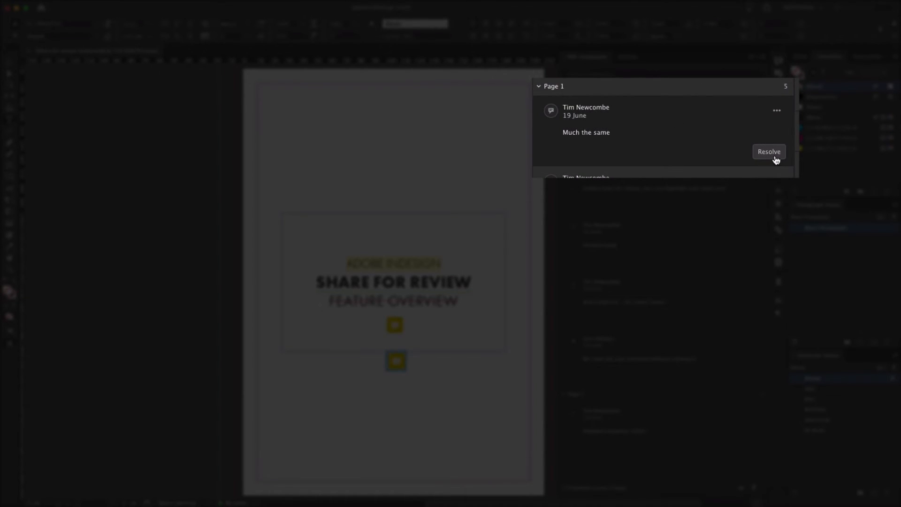
{"action": "left_click", "coordinate": [769, 152]}
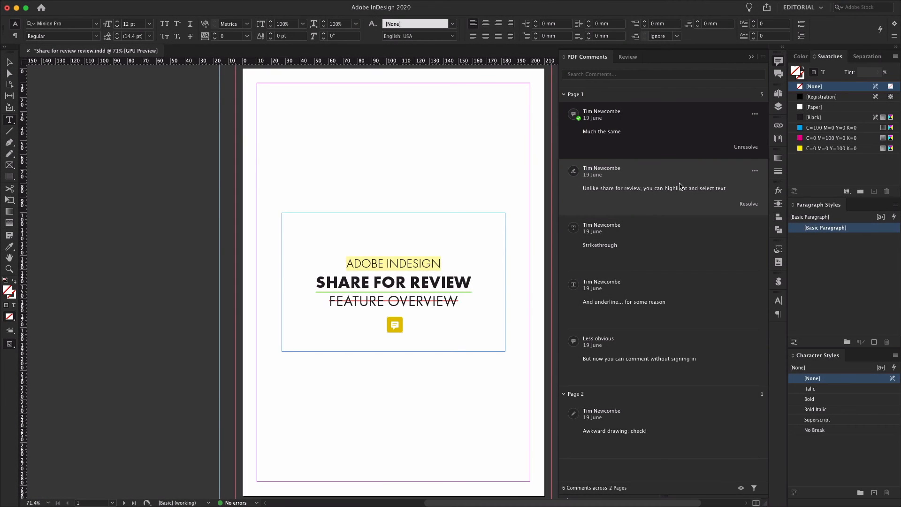
{"action": "mouse_move", "coordinate": [669, 248]}
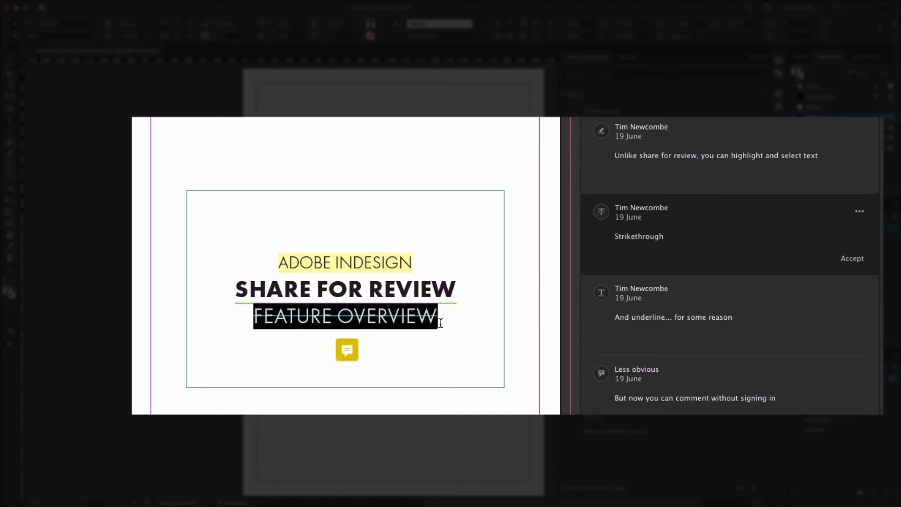
{"action": "mouse_move", "coordinate": [654, 252]}
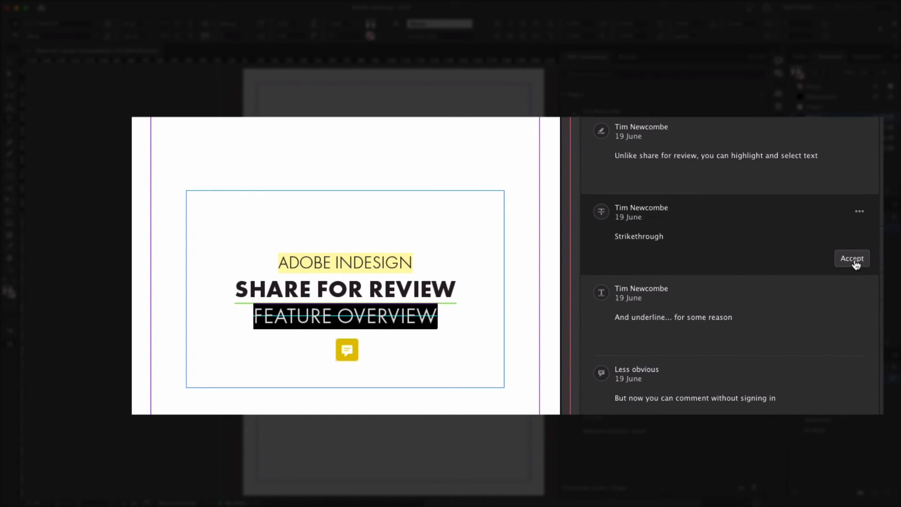
Step: Accept the FEATURE OVERVIEW strikethrough and the suggested text-insertion comment
{"action": "left_click", "coordinate": [852, 258]}
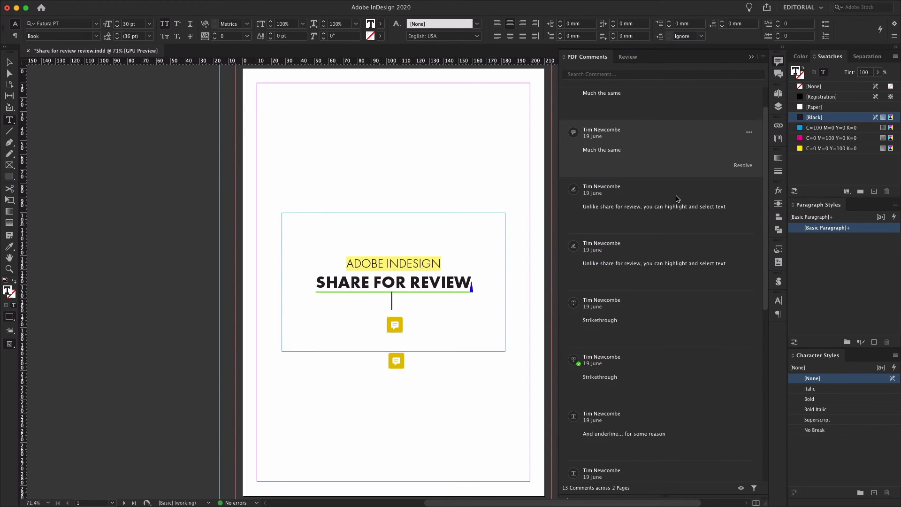
{"action": "scroll", "scroll_direction": "down", "scroll_amount": 3}
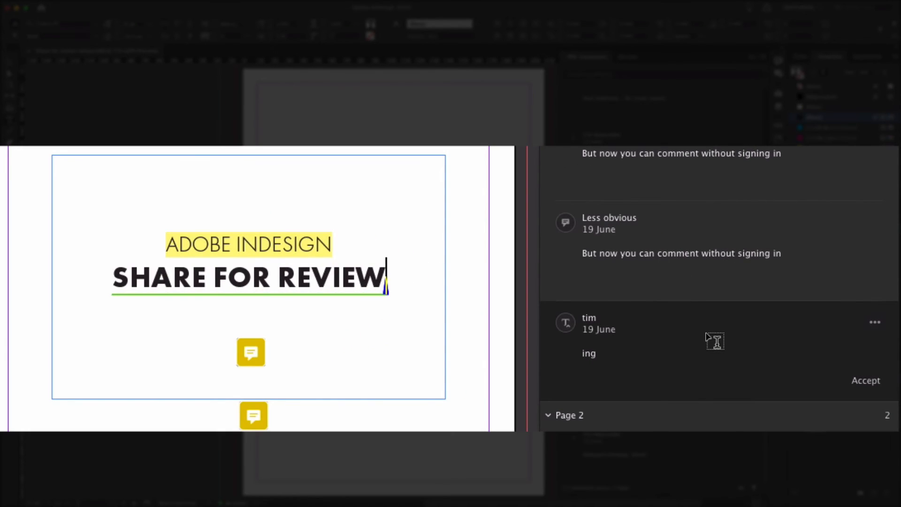
{"action": "mouse_move", "coordinate": [812, 401]}
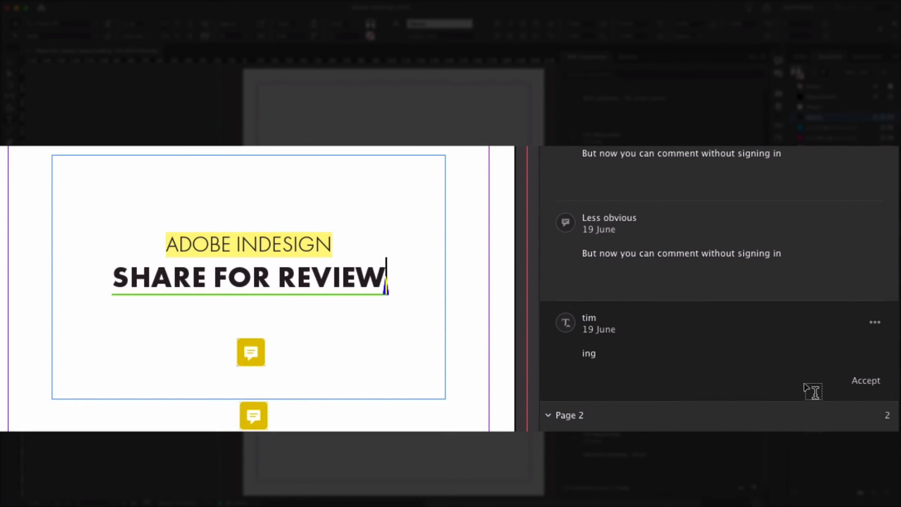
{"action": "left_click", "coordinate": [864, 380]}
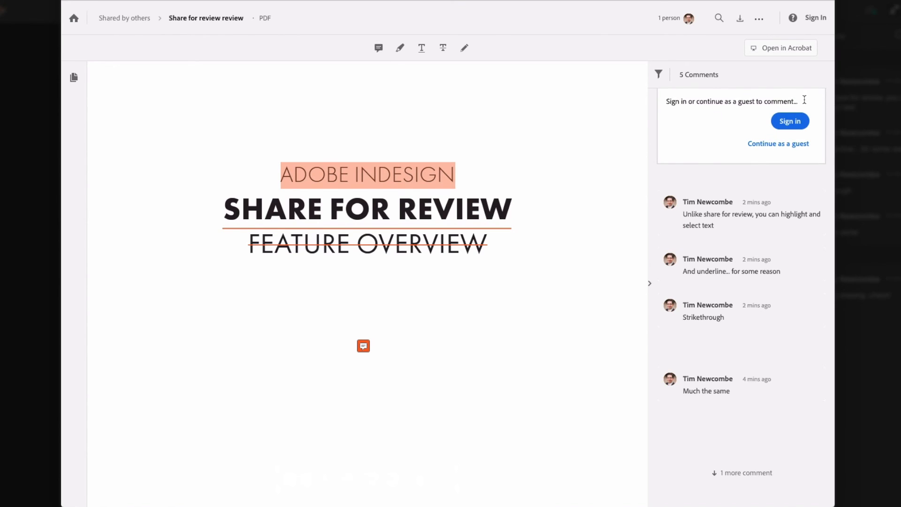
Step: Continue as guest 'Less obvious', agreeing to the terms of use
{"action": "left_click", "coordinate": [778, 143]}
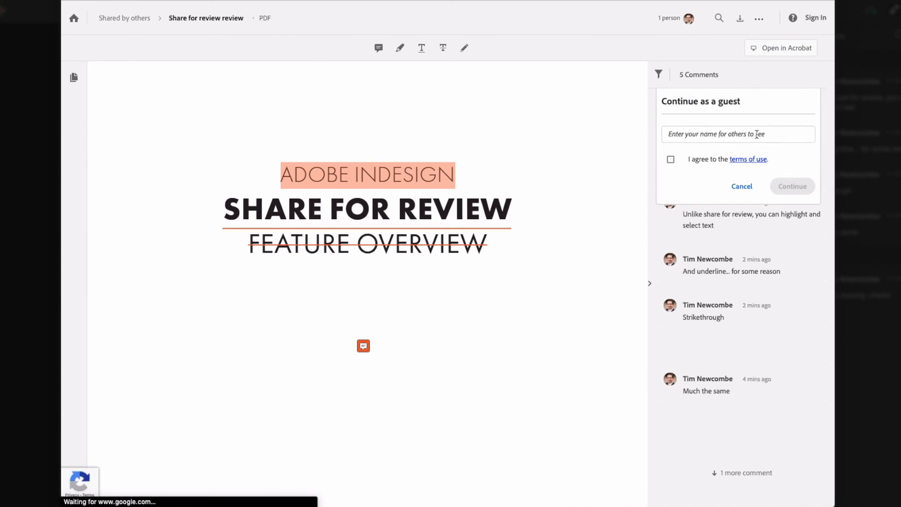
{"action": "type", "text": "Less obvious"}
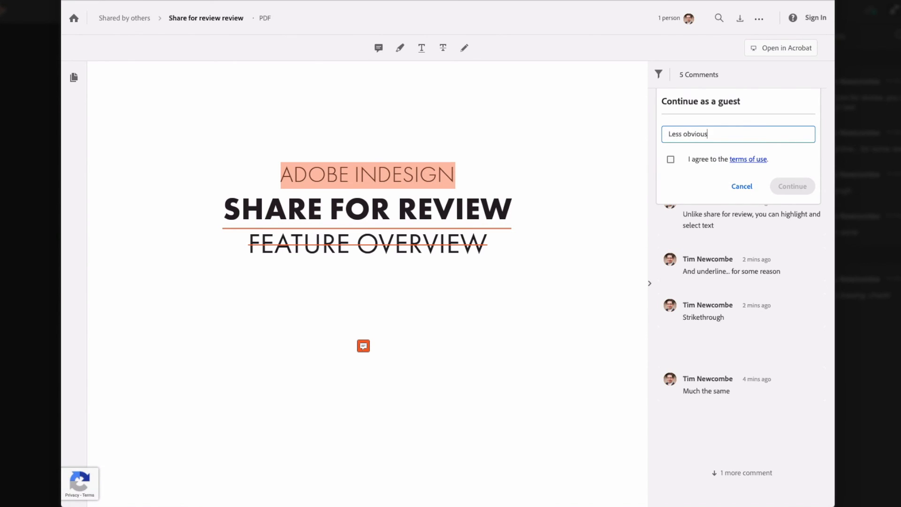
{"action": "left_click", "coordinate": [671, 159]}
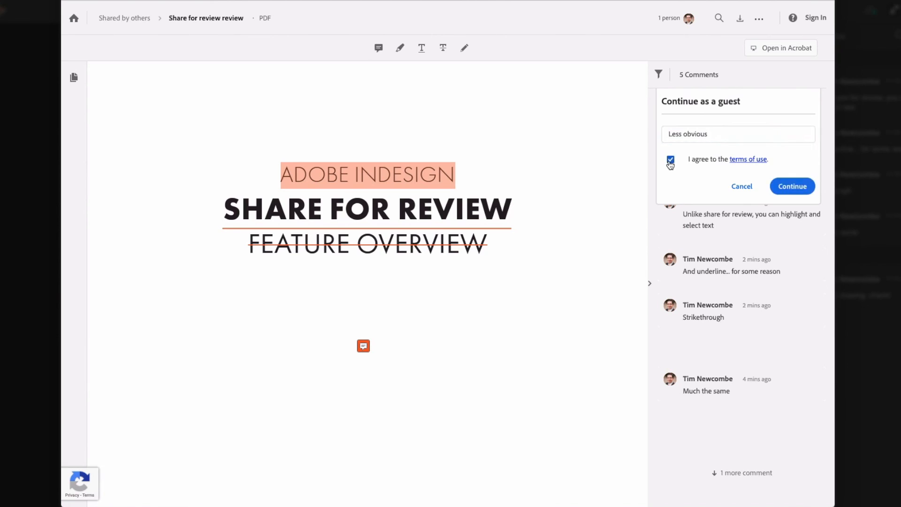
{"action": "left_click", "coordinate": [792, 186]}
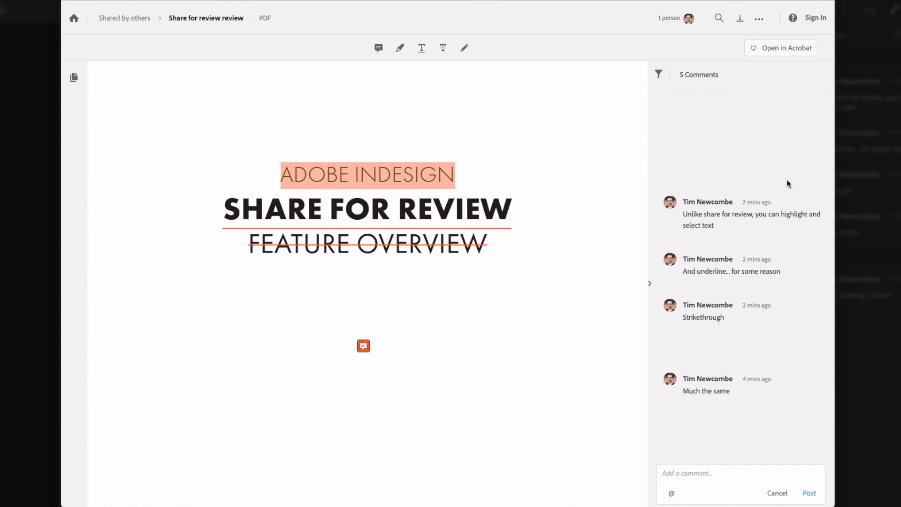
Step: Post the guest note 'But now you can comment without signing in' on the page
{"action": "left_click", "coordinate": [378, 48]}
{"action": "type", "text": "But now you can comment without signing"}
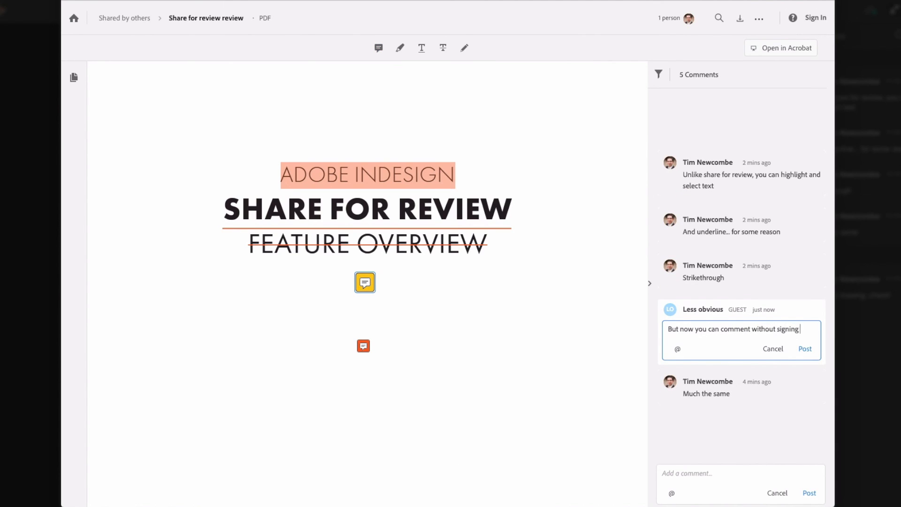
{"action": "left_click", "coordinate": [805, 349]}
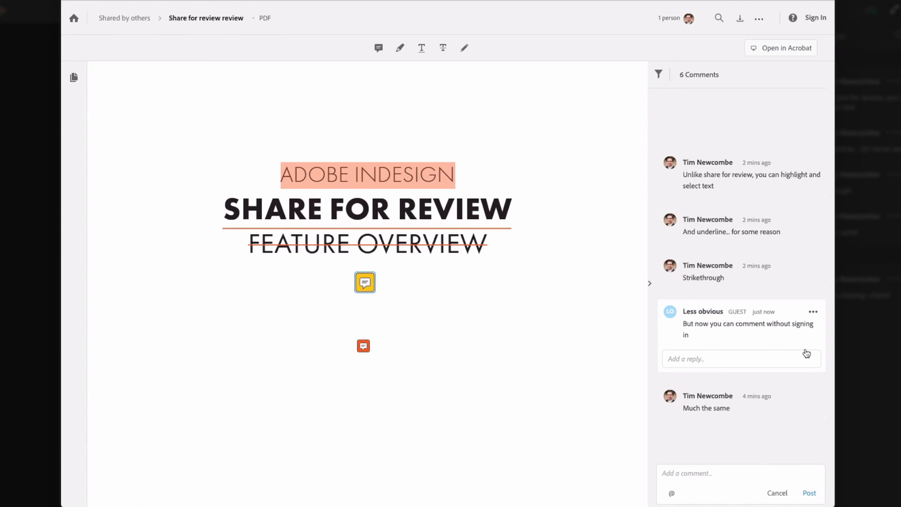